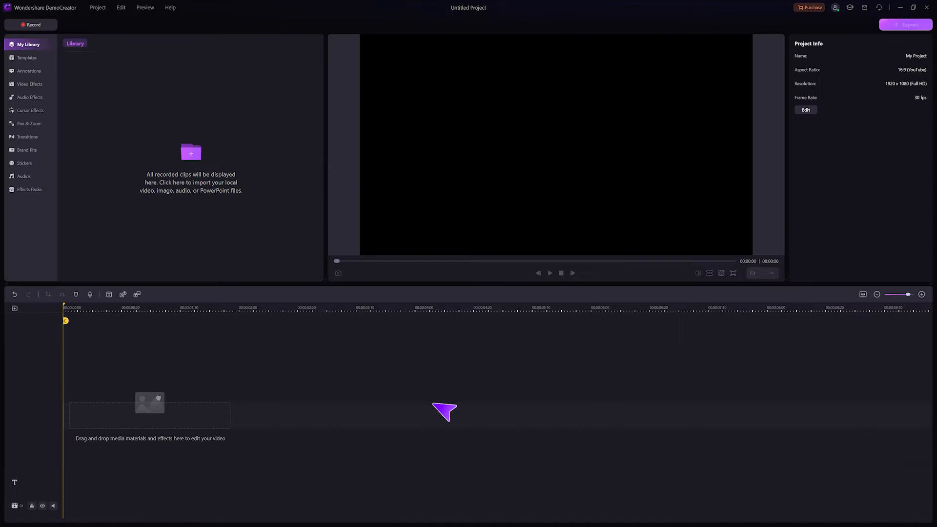
Browse the Annotations library's full set of art text presets via View All.
{"action": "left_click", "coordinate": [28, 70]}
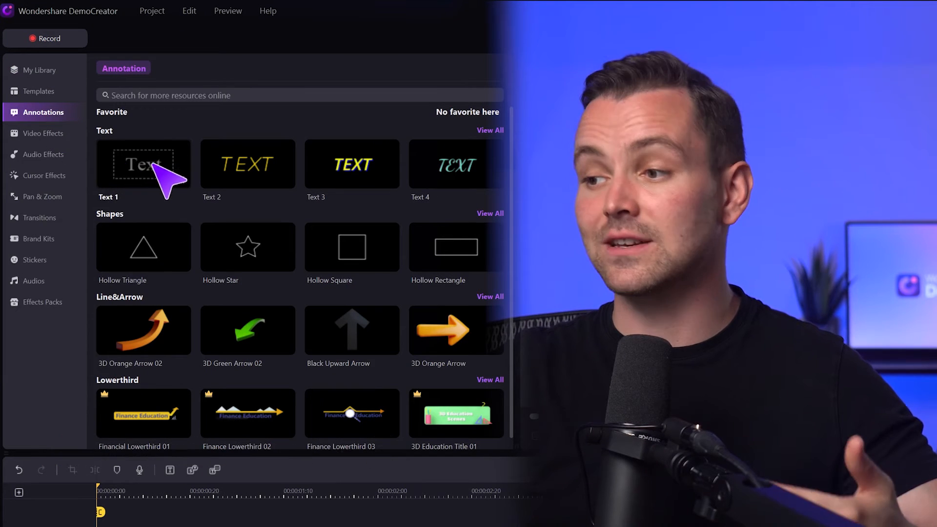
{"action": "mouse_move", "coordinate": [188, 335]}
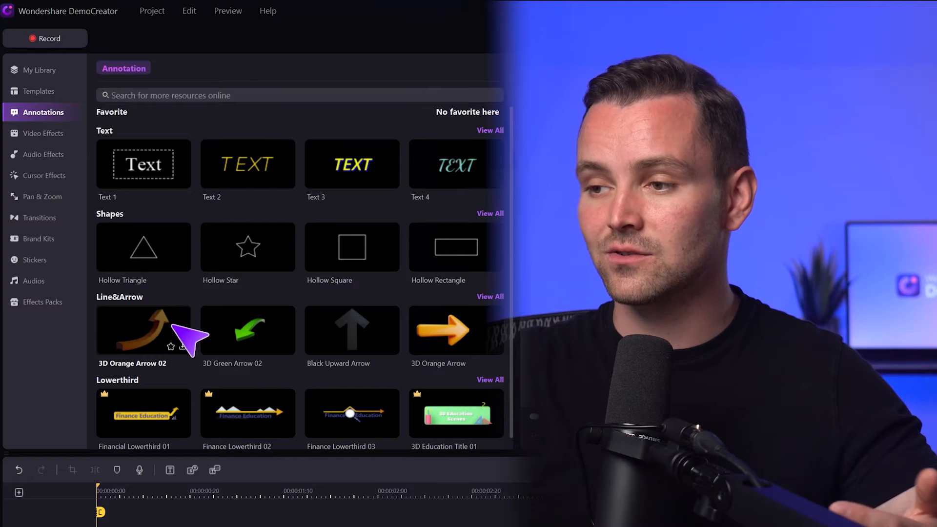
{"action": "mouse_move", "coordinate": [258, 411]}
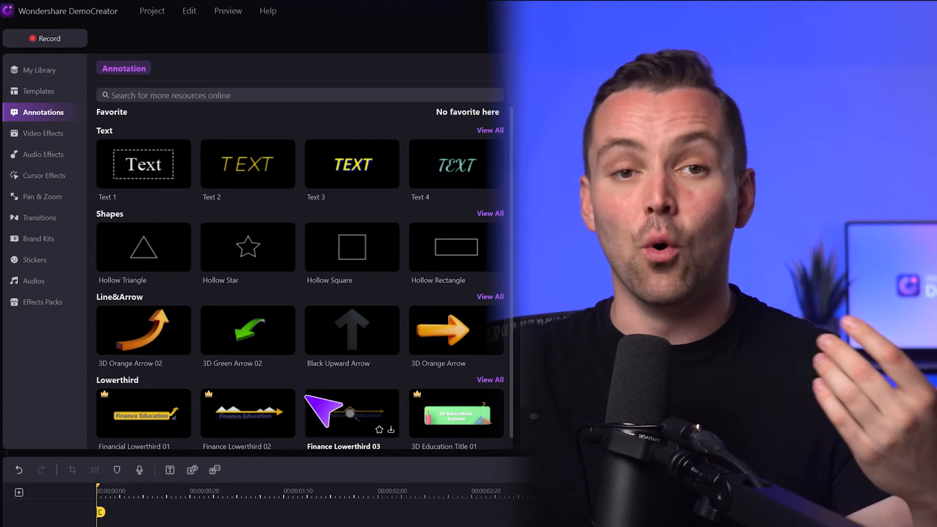
{"action": "mouse_move", "coordinate": [456, 245]}
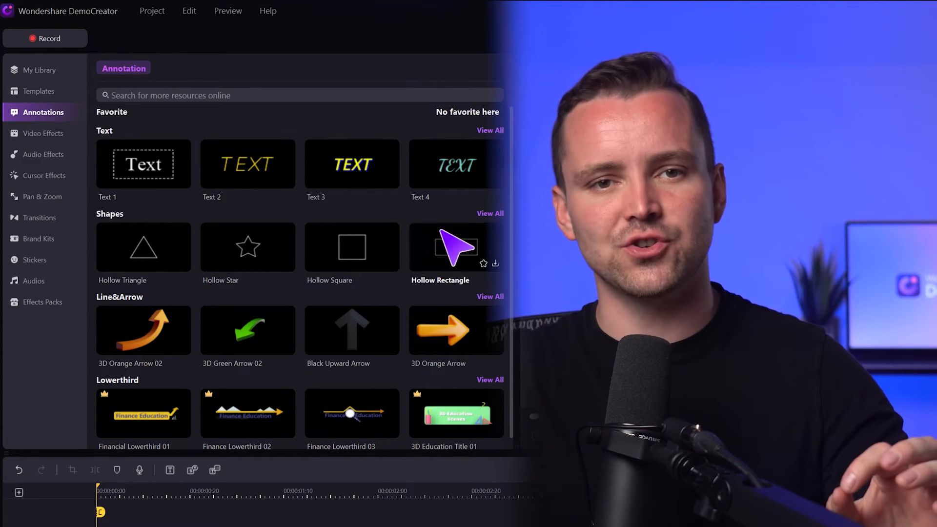
{"action": "left_click", "coordinate": [489, 130]}
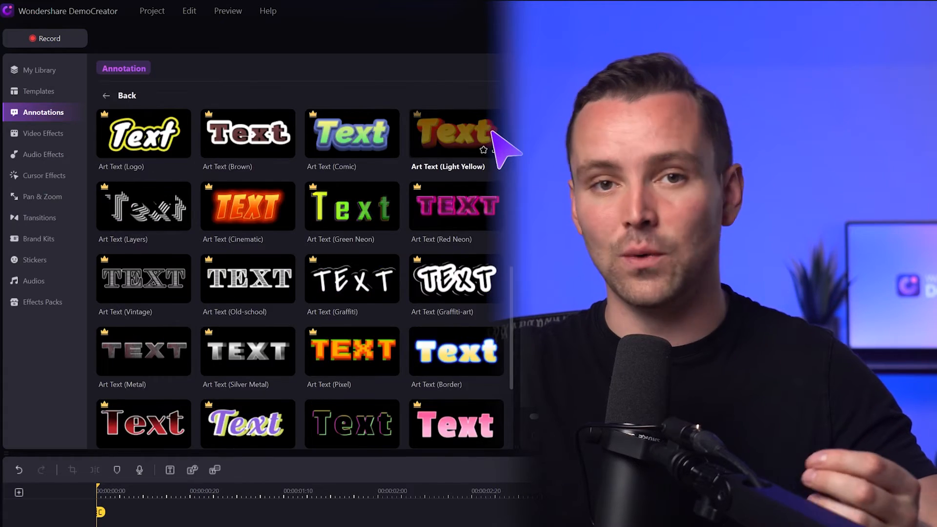
{"action": "scroll", "scroll_direction": "down", "scroll_amount": 3}
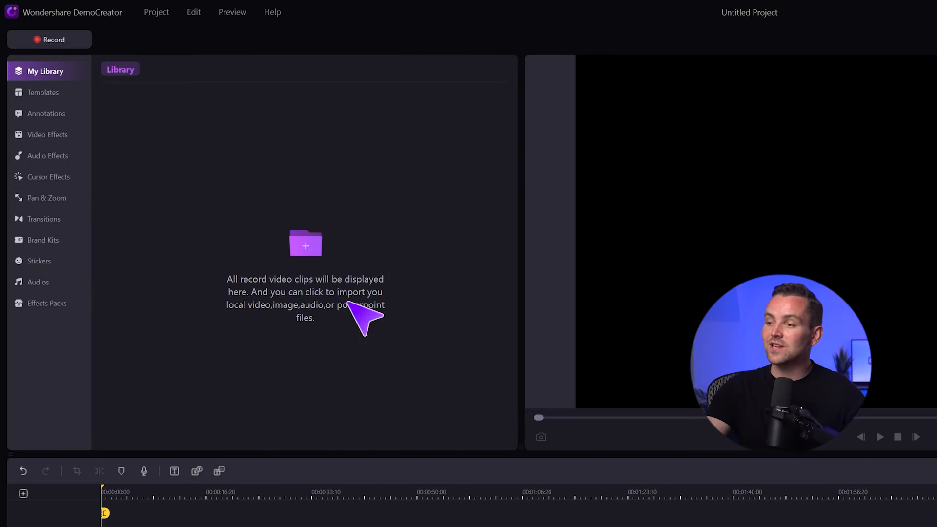
Import the EP5 content creator video file into My Library.
{"action": "left_click", "coordinate": [305, 243]}
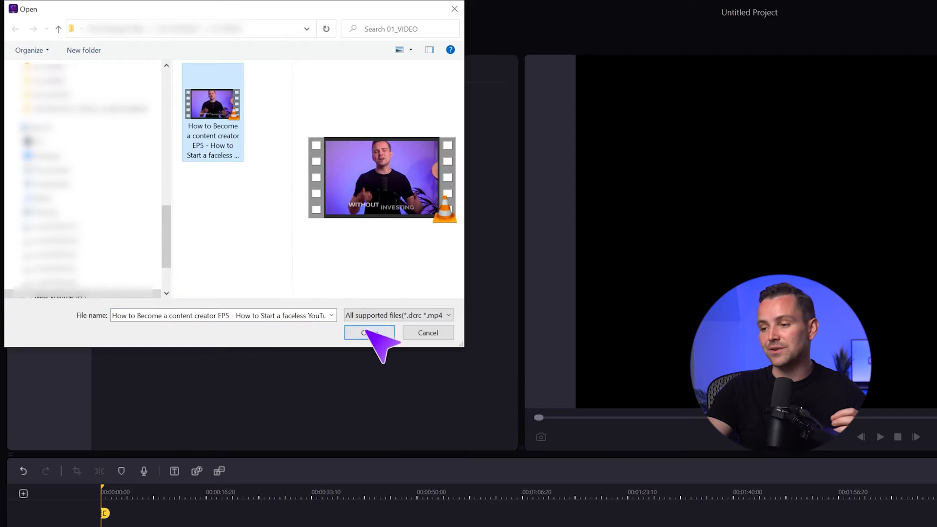
{"action": "left_click", "coordinate": [369, 331]}
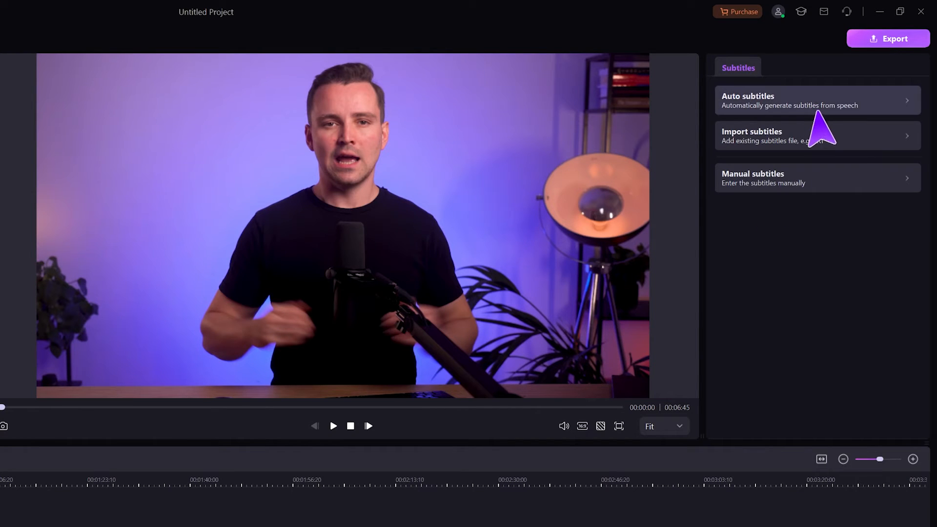
{"action": "mouse_move", "coordinate": [847, 177]}
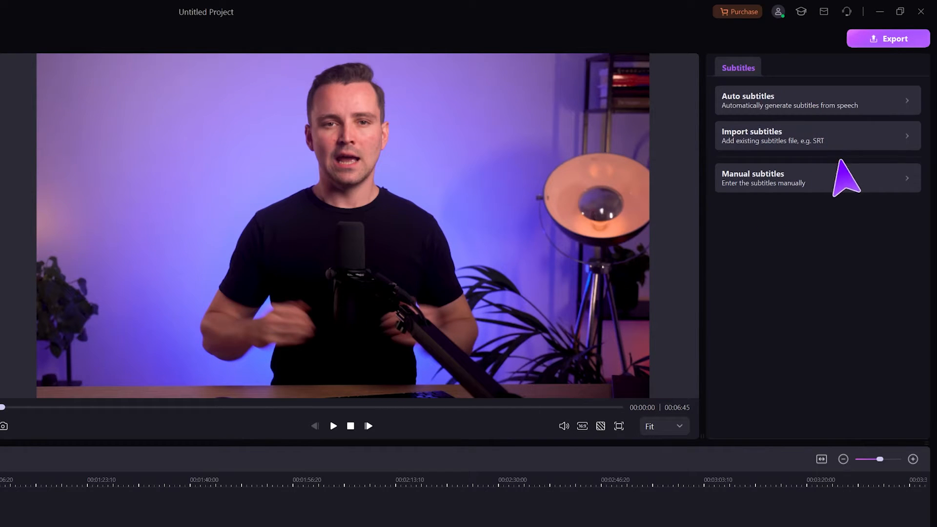
{"action": "mouse_move", "coordinate": [842, 200]}
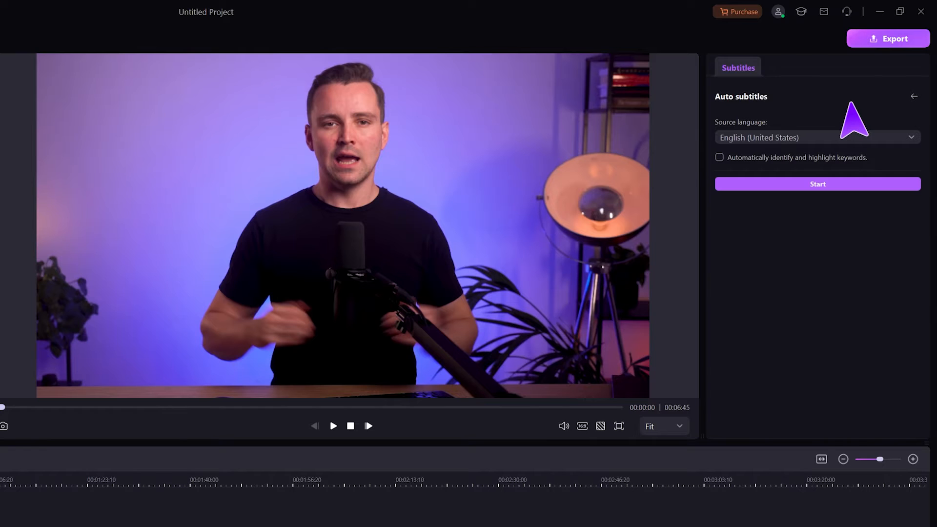
{"action": "mouse_move", "coordinate": [830, 149]}
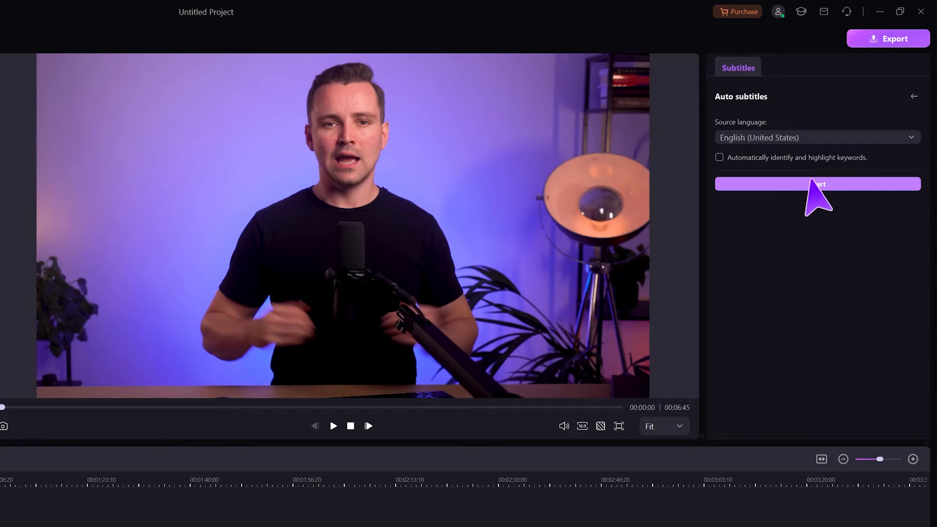
Start Auto subtitles with English (United States) as the source language.
{"action": "left_click", "coordinate": [817, 183]}
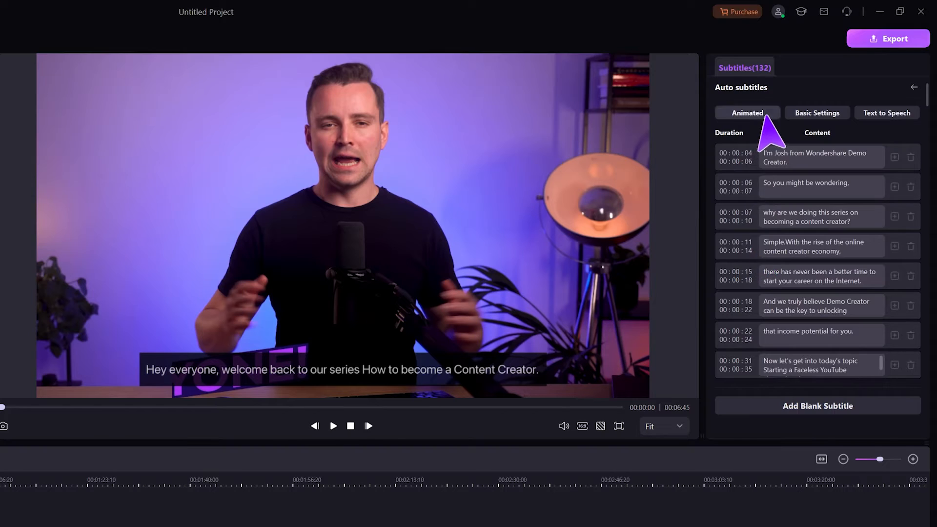
Try animated subtitle presets: orange-and-white, yellow boxed, pink text and another style.
{"action": "left_click", "coordinate": [746, 113]}
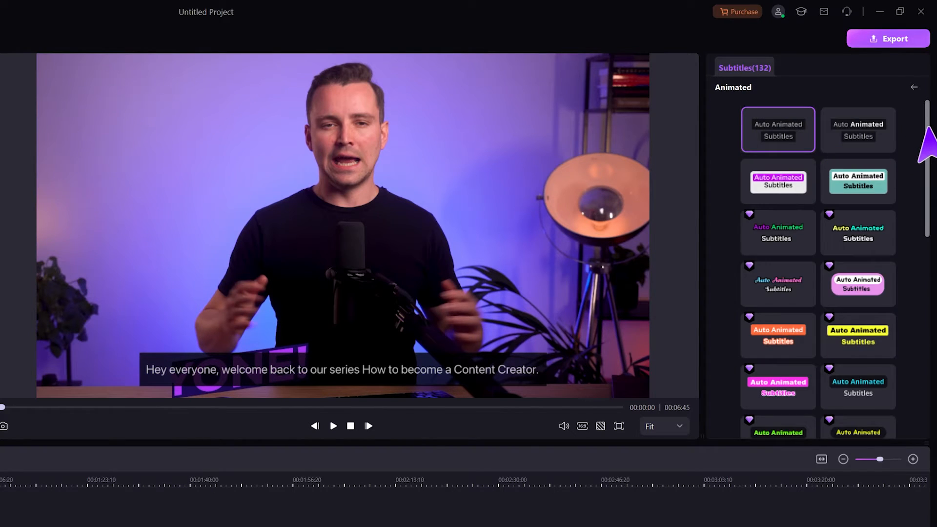
{"action": "scroll", "scroll_direction": "down", "scroll_amount": 3}
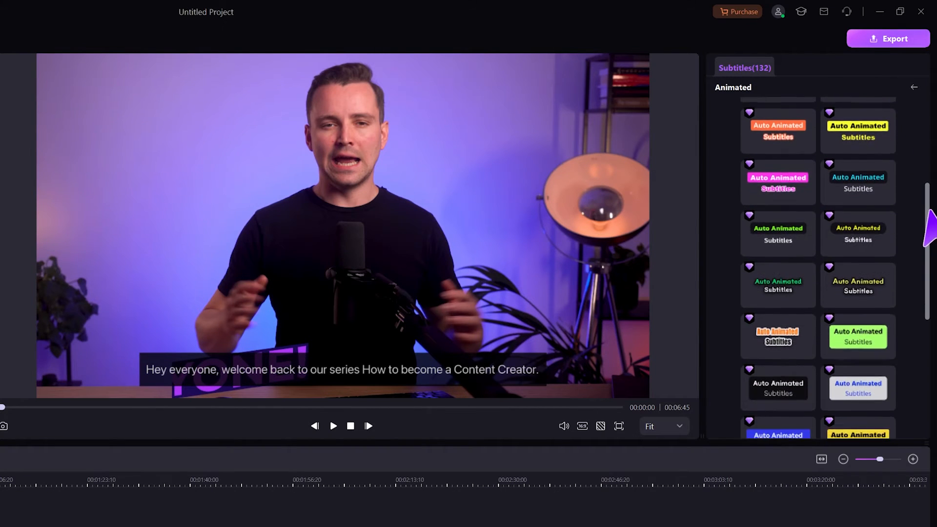
{"action": "scroll", "scroll_direction": "down", "scroll_amount": 3}
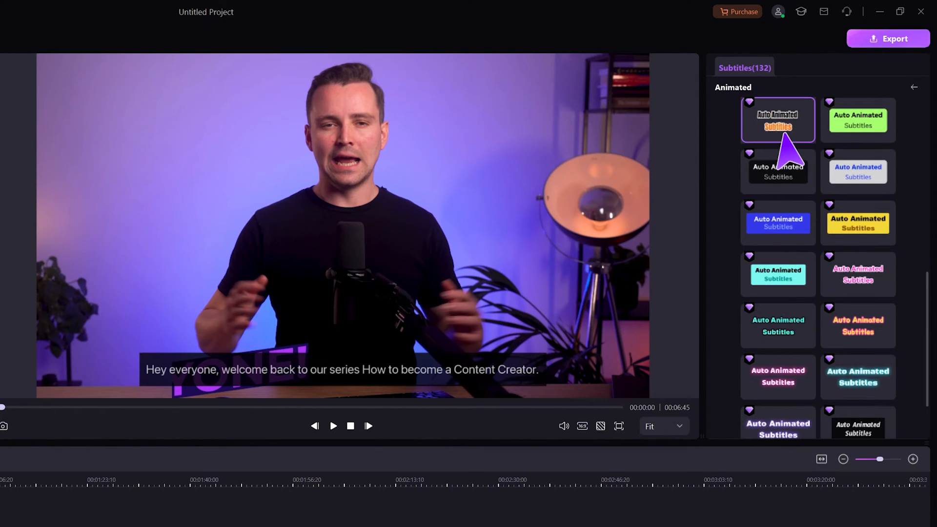
{"action": "left_click", "coordinate": [778, 119]}
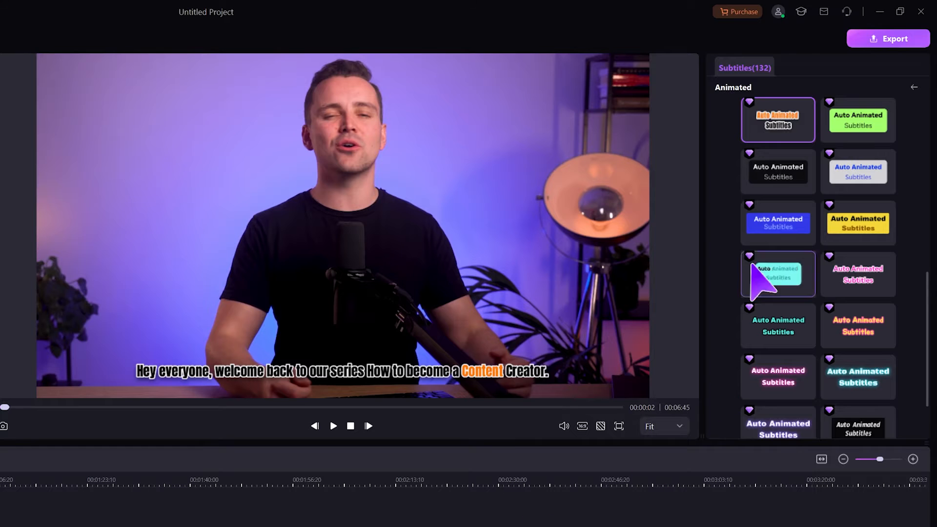
{"action": "left_click", "coordinate": [857, 222]}
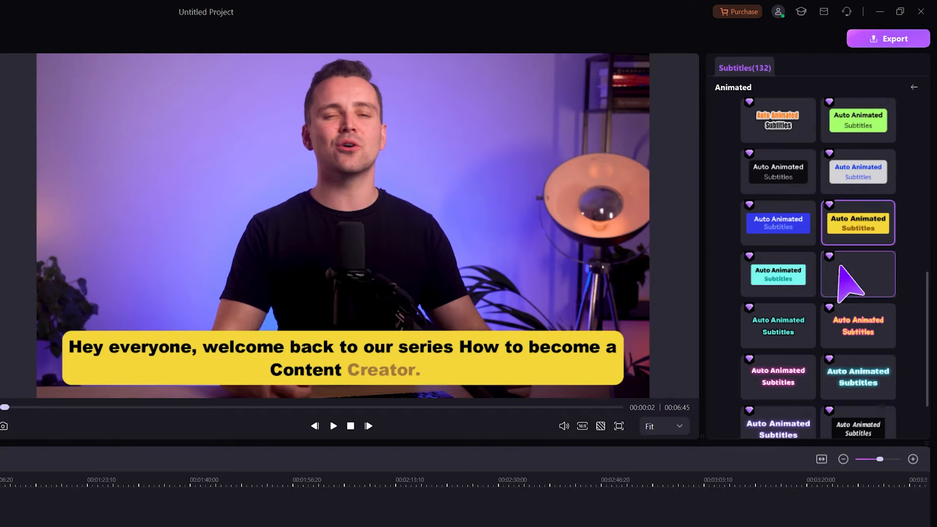
{"action": "left_click", "coordinate": [857, 274]}
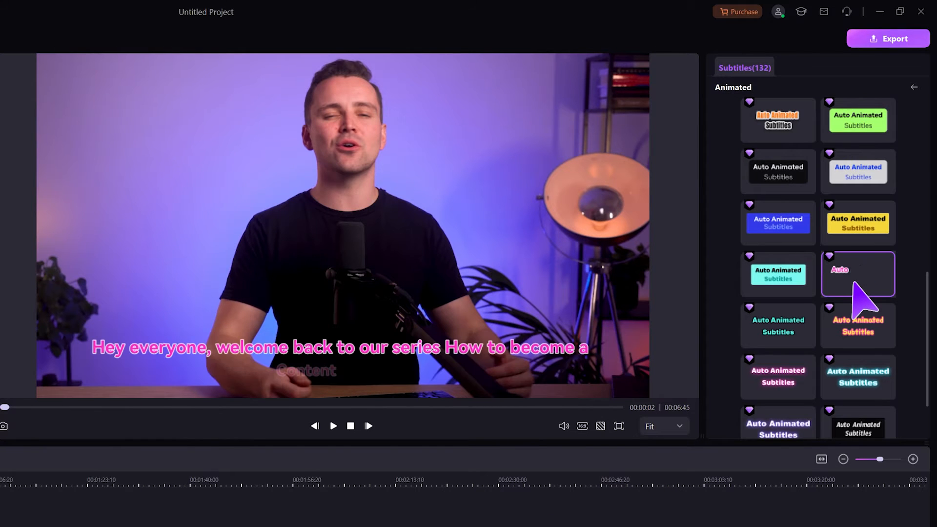
{"action": "left_click", "coordinate": [858, 376]}
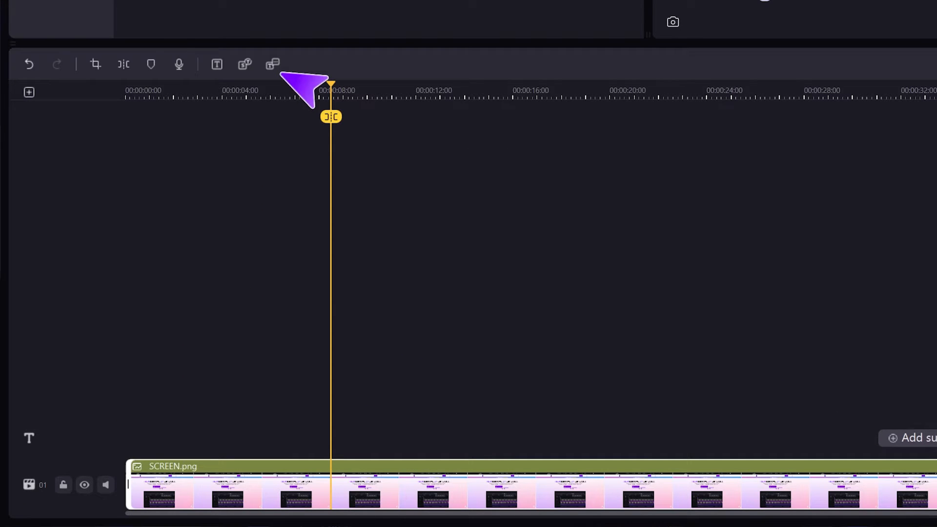
Enter the Japanese DemoCreator description paragraph into Text to Speech.
{"action": "left_click", "coordinate": [178, 64]}
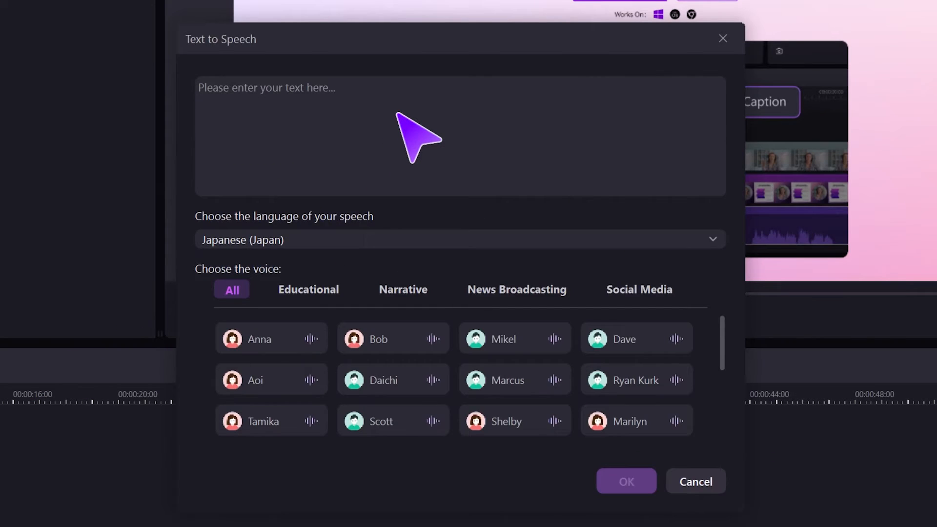
{"action": "type", "text": "DemoCreatorは、チュートリアル動画や、デモビデオ、プレゼンテーションの録画、ゲームのvlog、その他知識共有ビデオの作成に最適な使いやすい画面録画・動画編集オールインワンソフトです。画面やWebカメラを録画、オーディオを録音し、別々のトラックで別々に編集できます。また、予約録画機能も搭載してとても便利です。"}
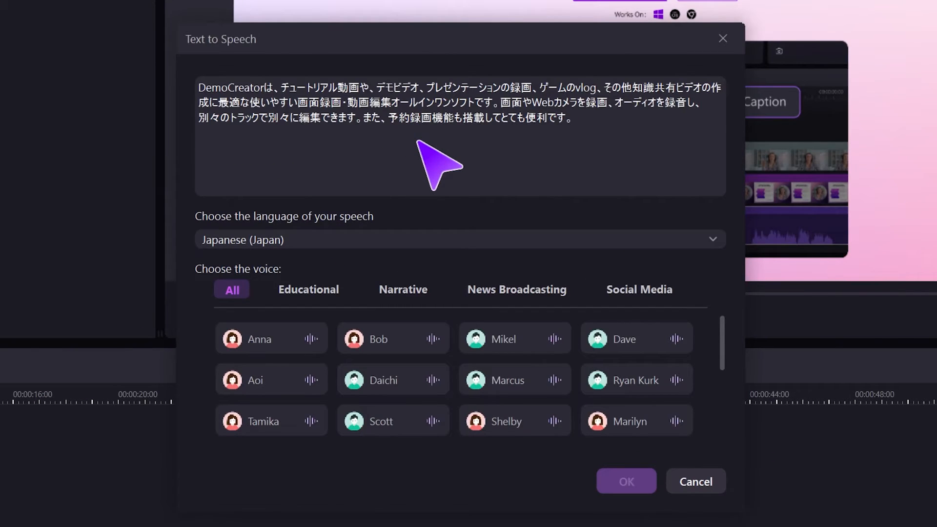
Try Anna and Aoi, settle on the Daichi voice and generate the narration.
{"action": "left_click", "coordinate": [460, 240]}
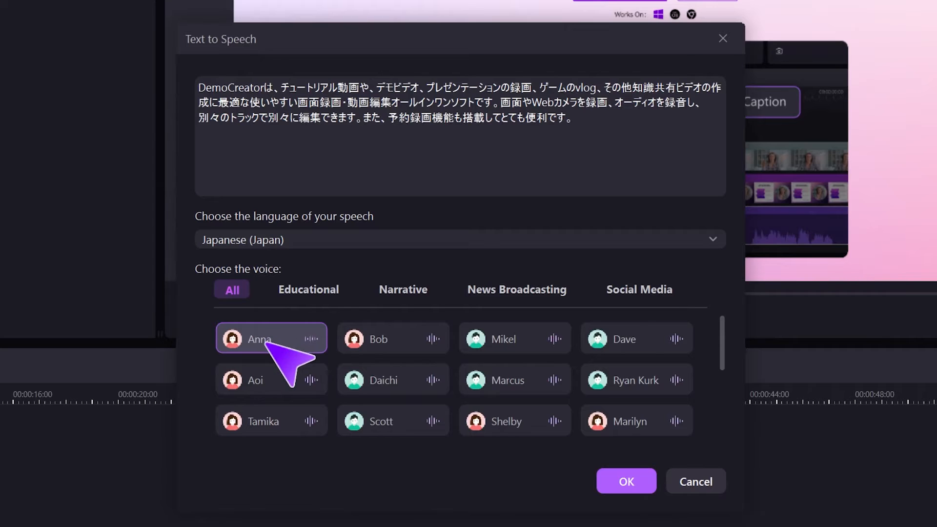
{"action": "left_click", "coordinate": [259, 380]}
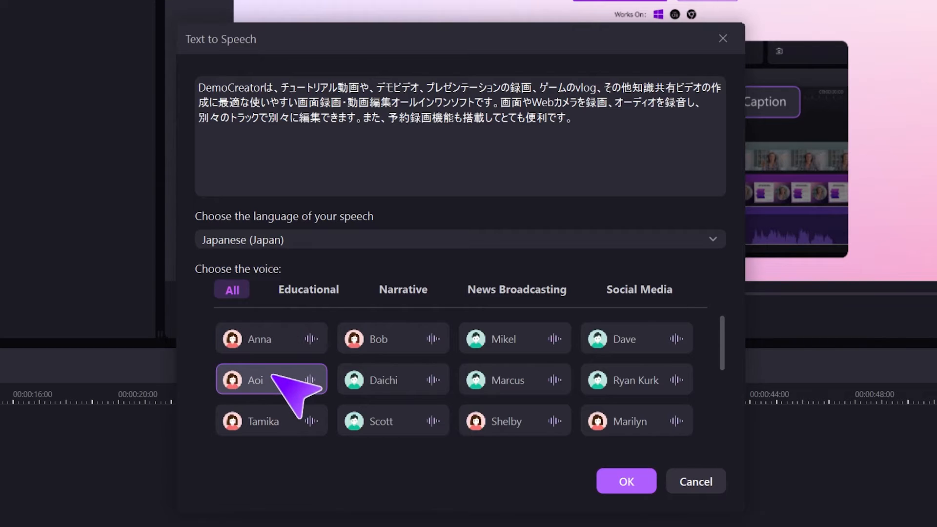
{"action": "left_click", "coordinate": [393, 380]}
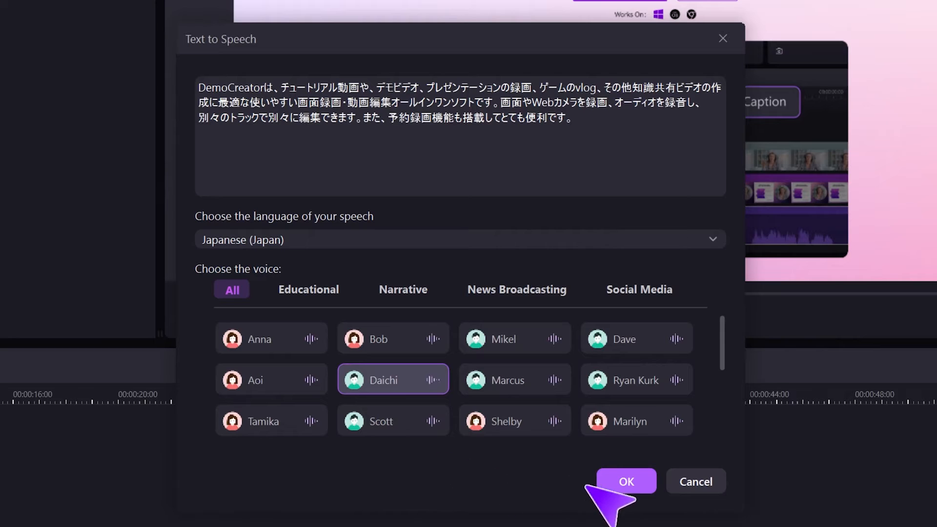
{"action": "left_click", "coordinate": [625, 481]}
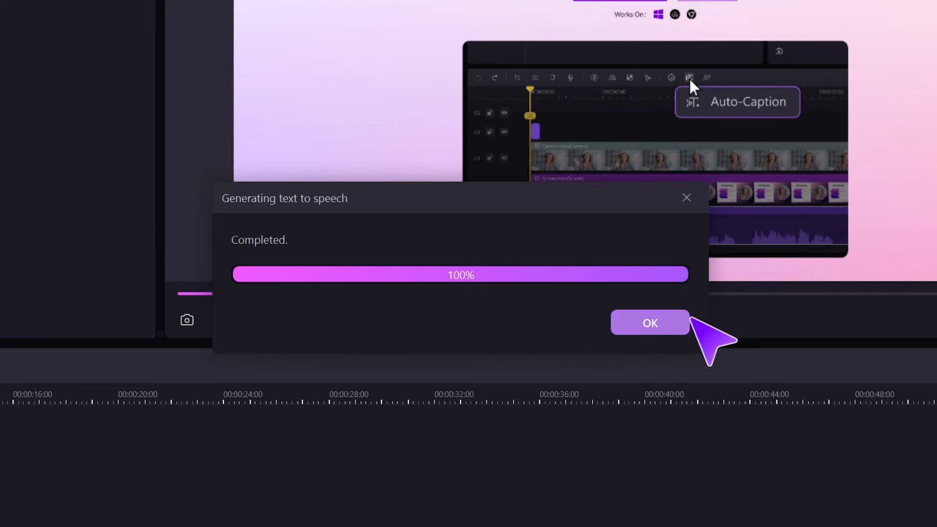
{"action": "left_click", "coordinate": [650, 323]}
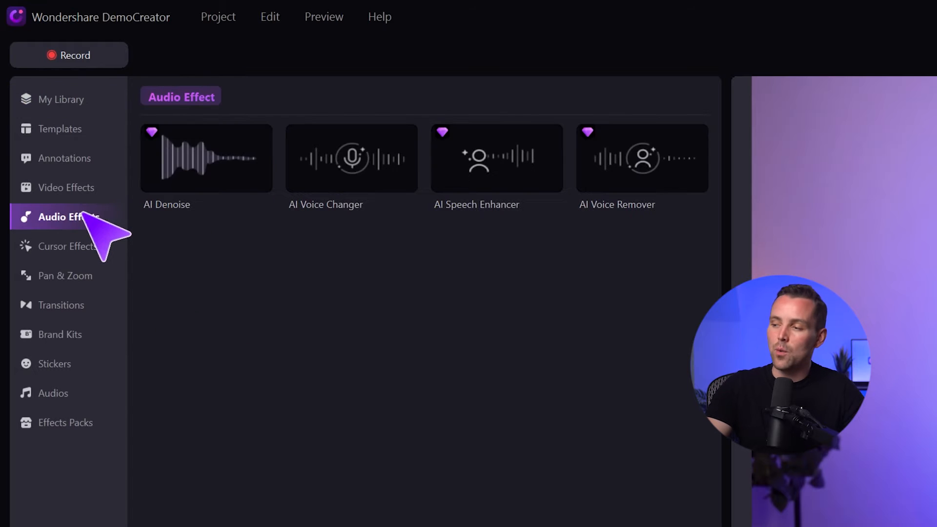
{"action": "mouse_move", "coordinate": [642, 192]}
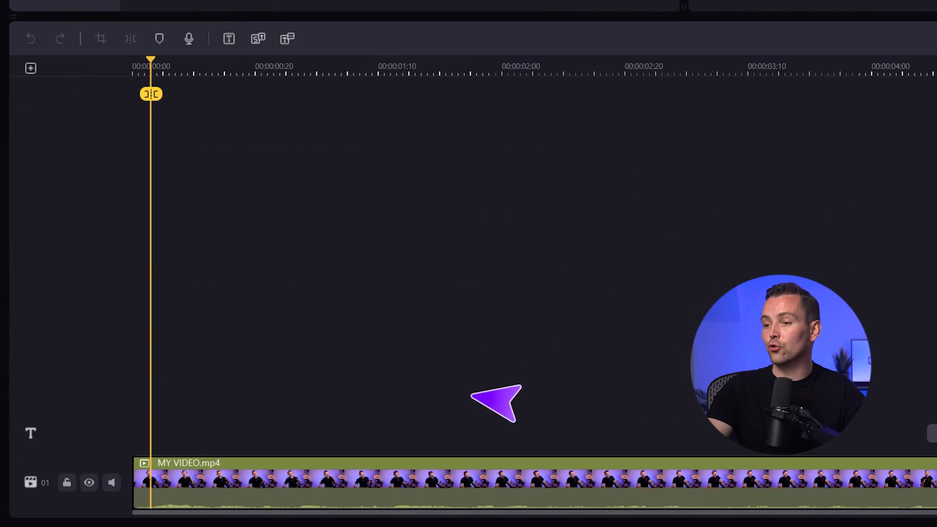
Run AI Voice Remover on MY VIDEO.mp4 and delete the Background-MY VIDEO1.mp3 clip.
{"action": "left_click", "coordinate": [189, 38]}
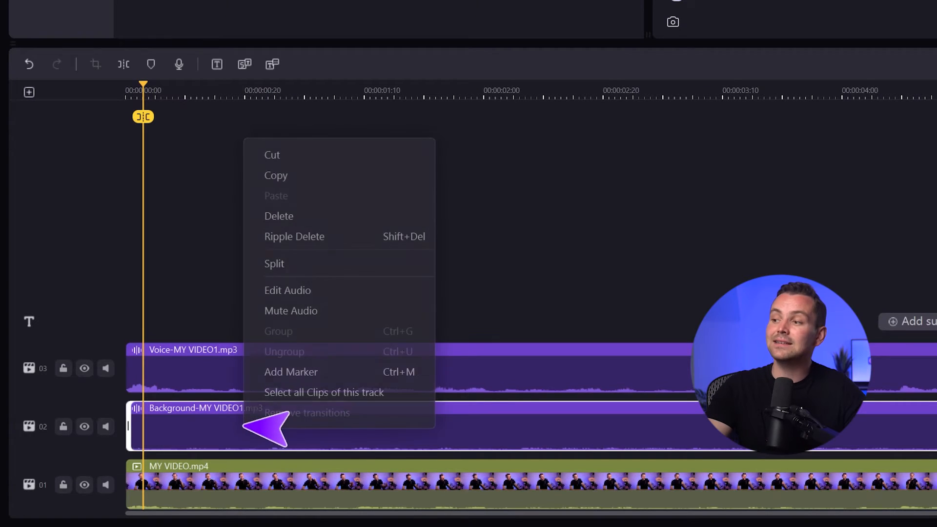
{"action": "mouse_move", "coordinate": [279, 215]}
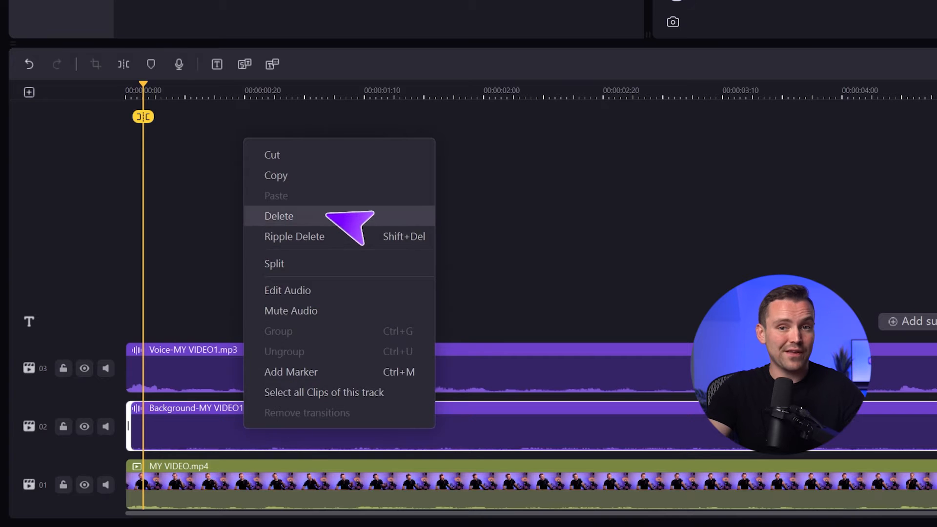
{"action": "left_click", "coordinate": [279, 217]}
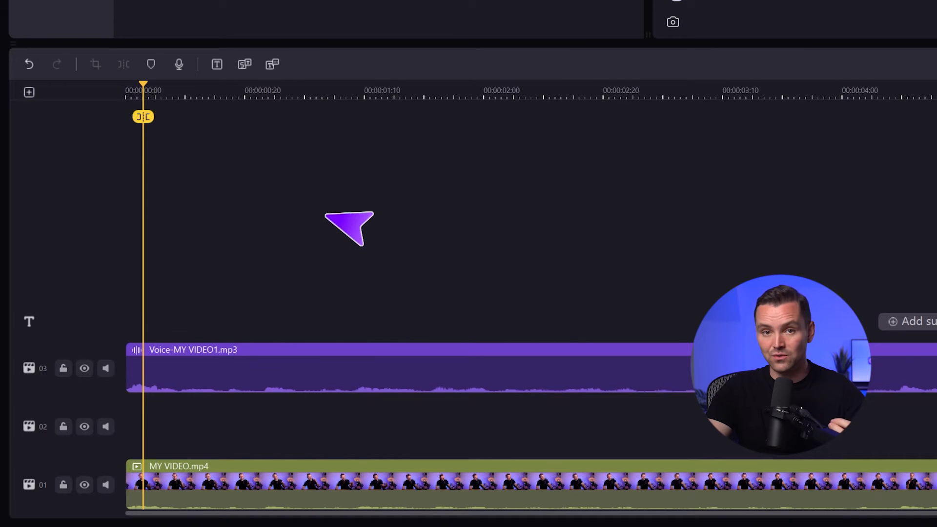
{"action": "right_click", "coordinate": [349, 368]}
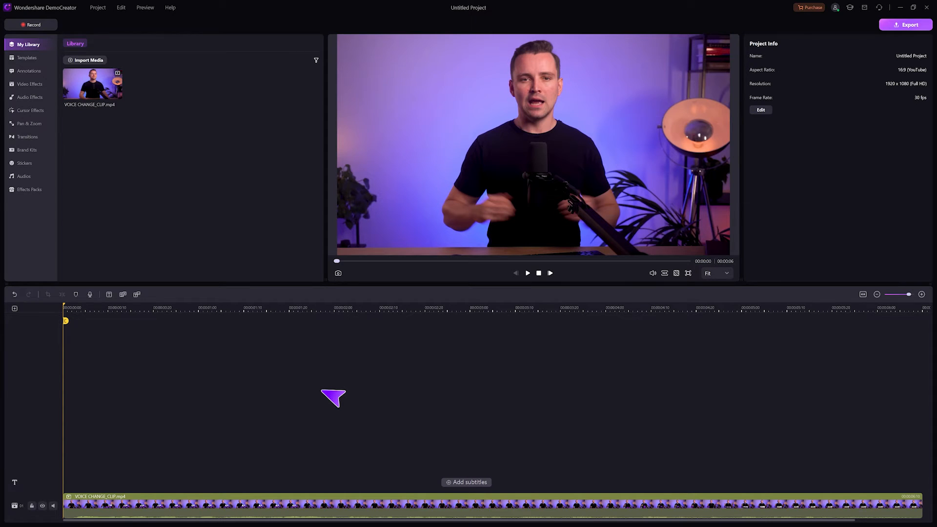
Bring up the AI Voice Changer voice choices for VOICE CHANGE_CLIP and browse them.
{"action": "left_click", "coordinate": [31, 97]}
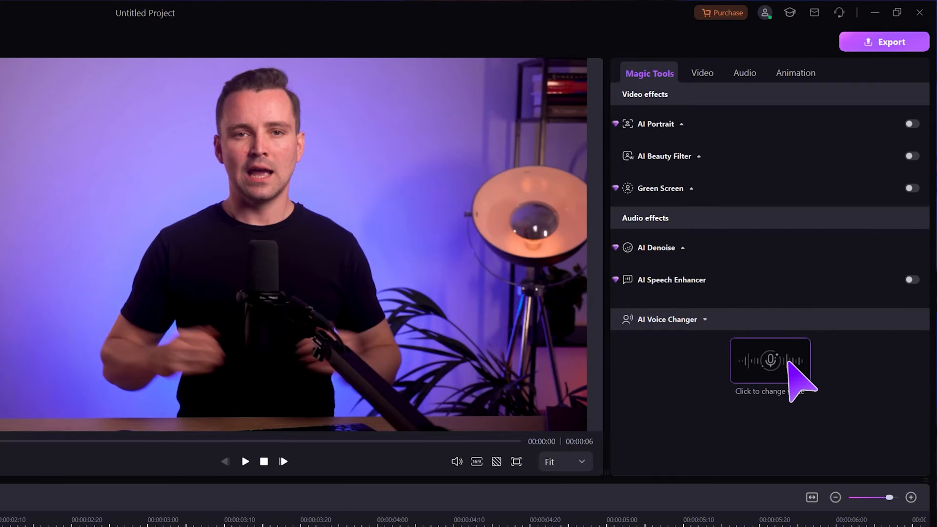
{"action": "left_click", "coordinate": [769, 360]}
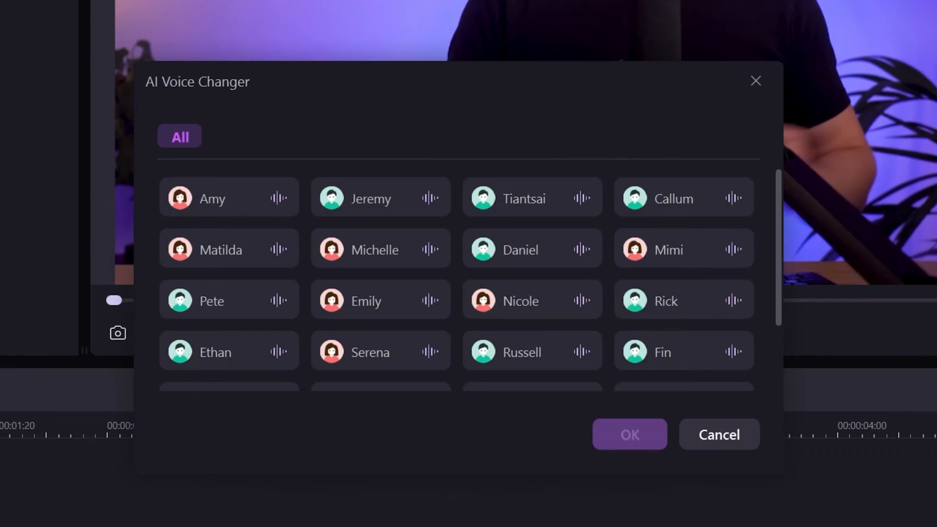
{"action": "mouse_move", "coordinate": [794, 215]}
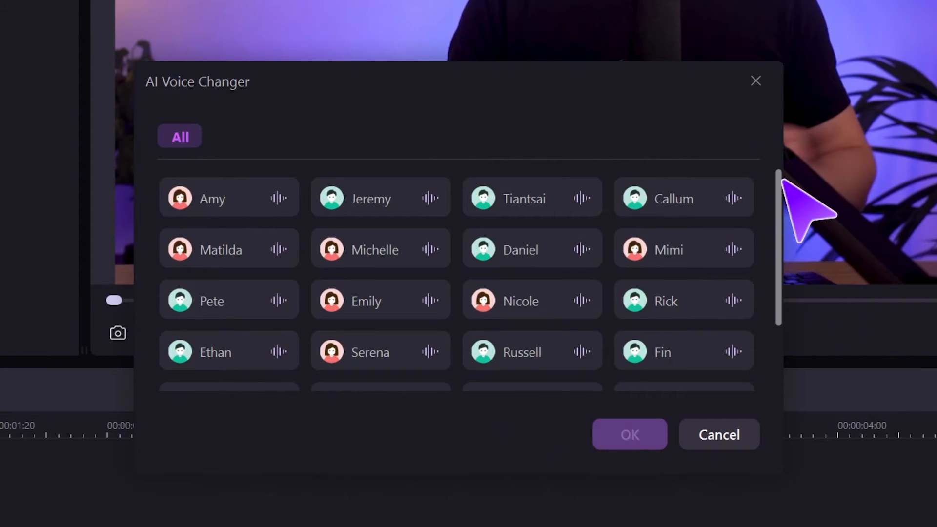
{"action": "scroll", "scroll_direction": "down", "scroll_amount": 3}
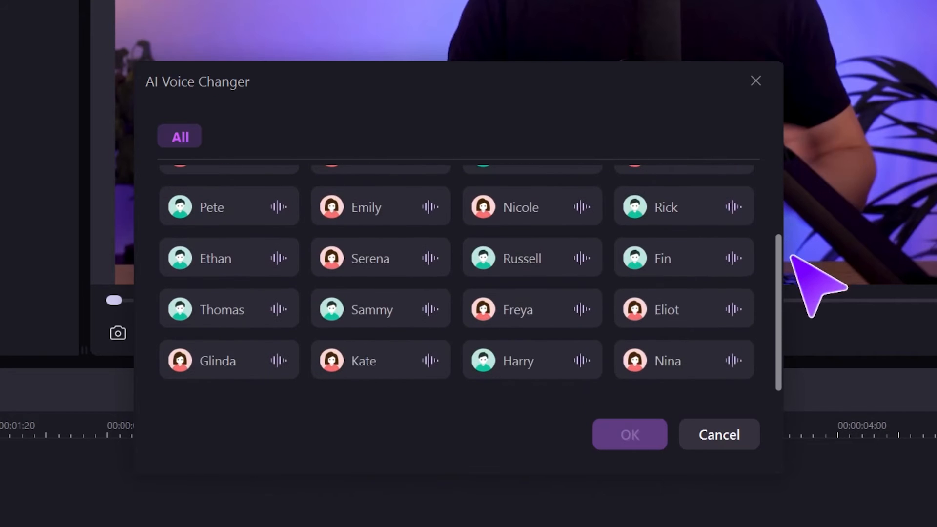
{"action": "scroll", "scroll_direction": "up", "scroll_amount": 3}
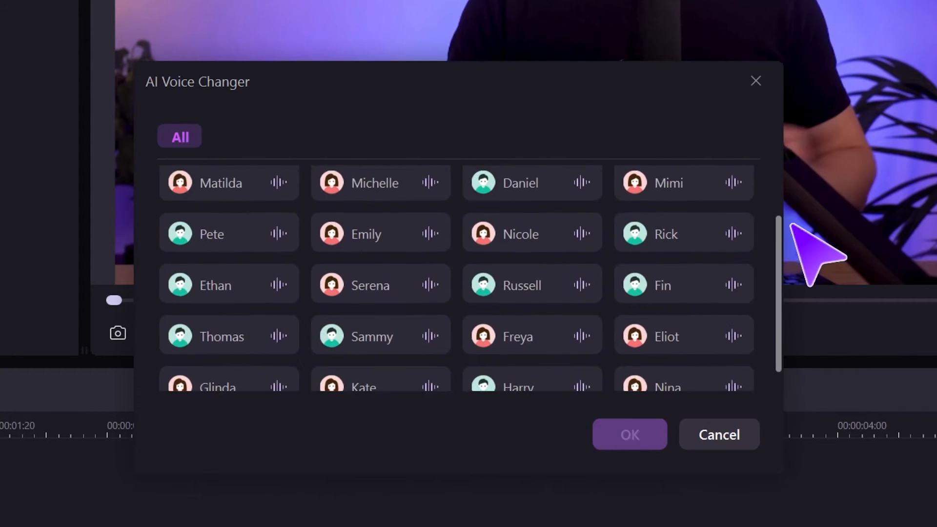
{"action": "scroll", "scroll_direction": "up", "scroll_amount": 3}
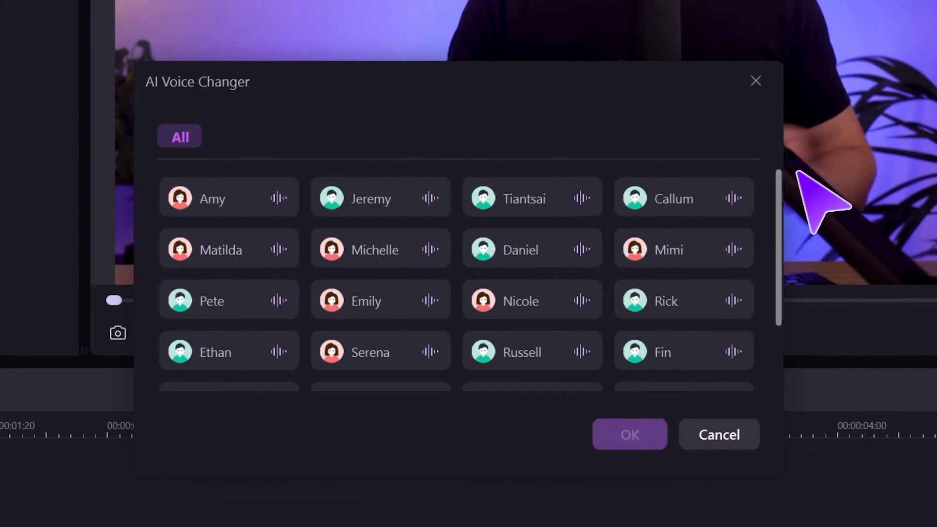
{"action": "mouse_move", "coordinate": [794, 197]}
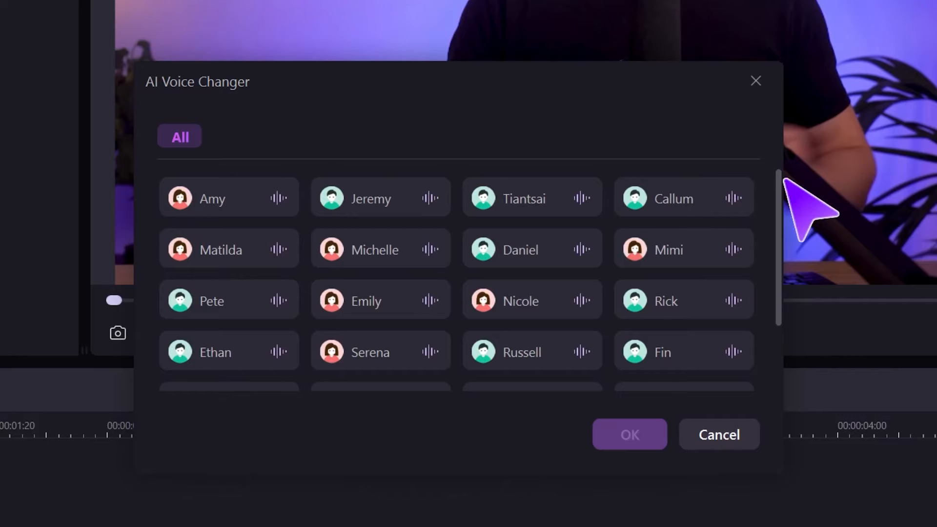
Try Jeremy, Amy and Matilda, then convert the clip's voice to Amy.
{"action": "left_click", "coordinate": [380, 199]}
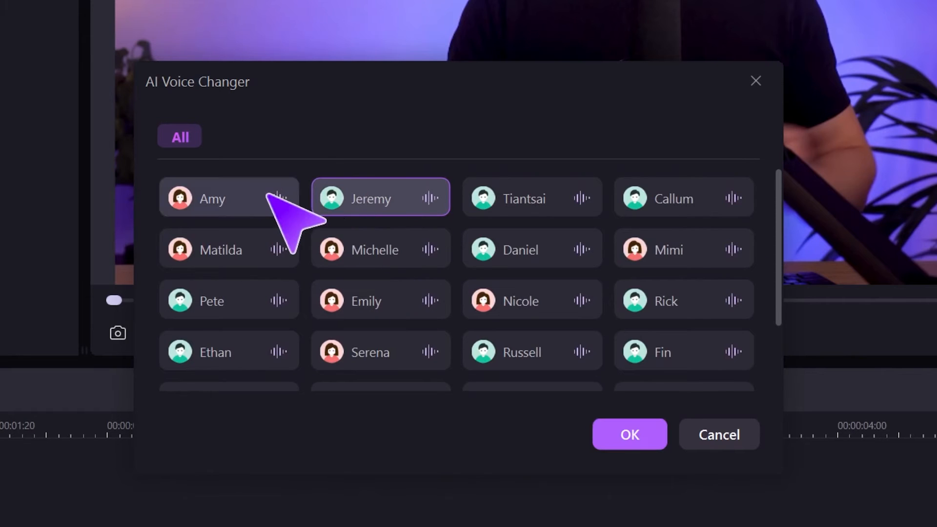
{"action": "left_click", "coordinate": [211, 198]}
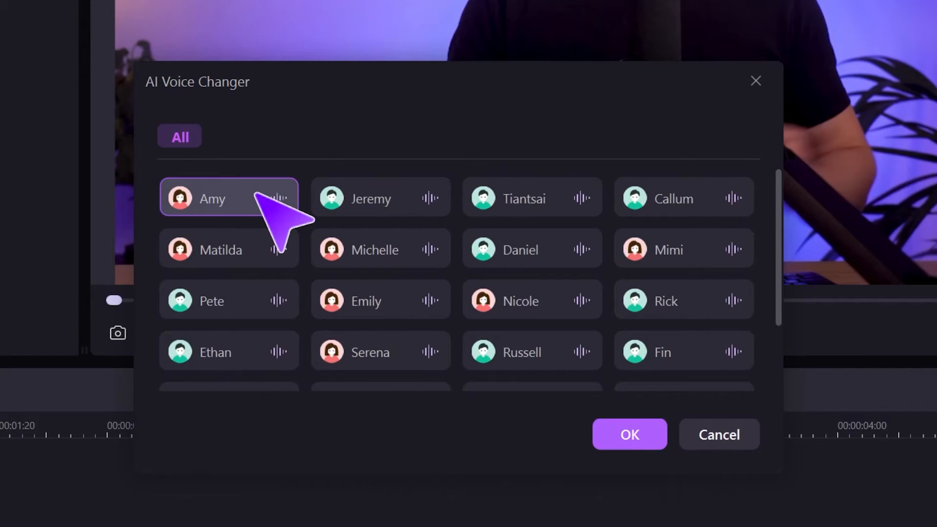
{"action": "left_click", "coordinate": [228, 248]}
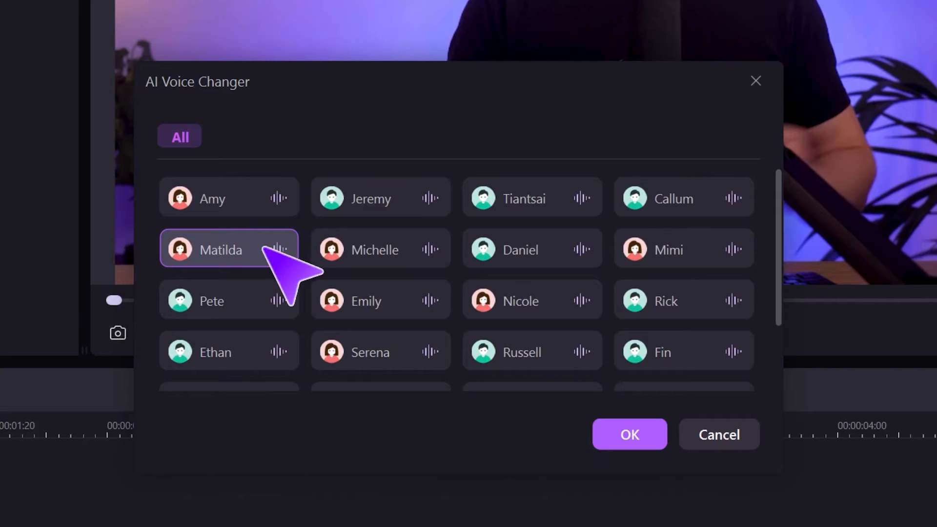
{"action": "left_click", "coordinate": [379, 299]}
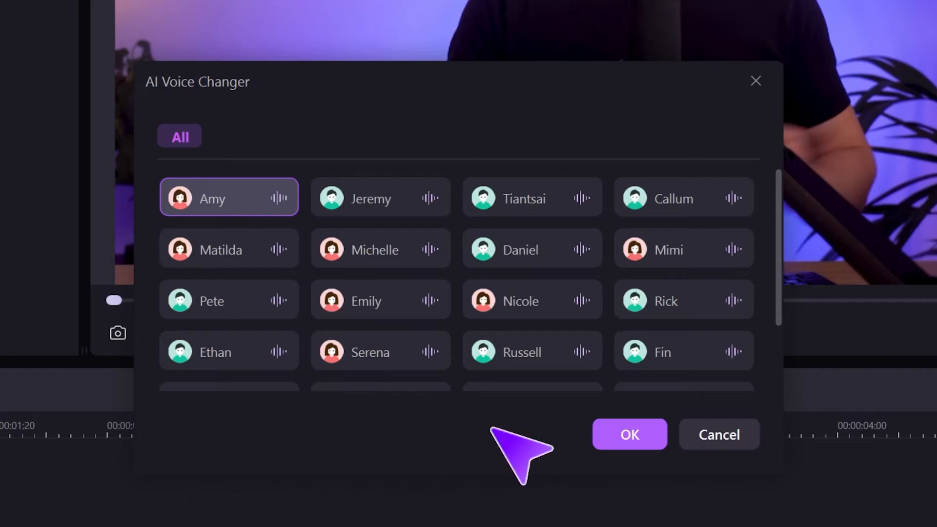
{"action": "left_click", "coordinate": [629, 434]}
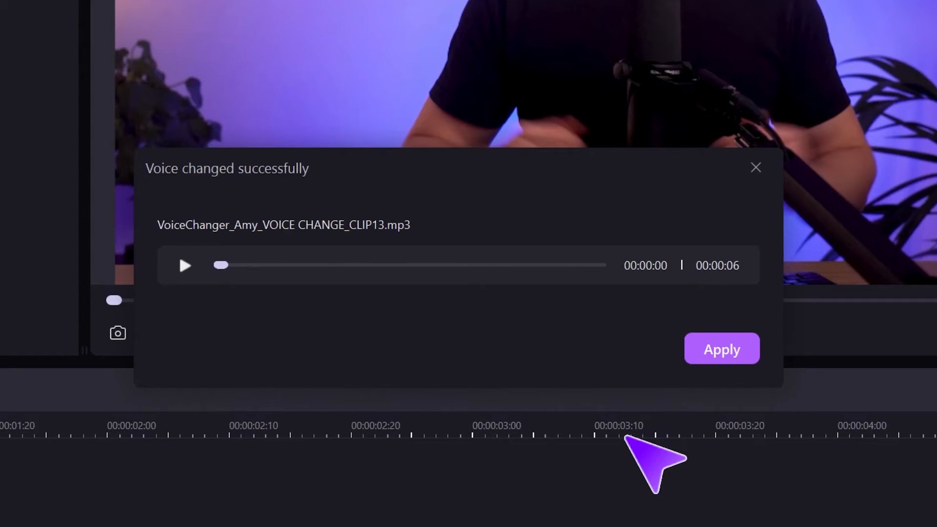
Preview the Amy voice, apply it to the clip and play the video back.
{"action": "left_click", "coordinate": [184, 265]}
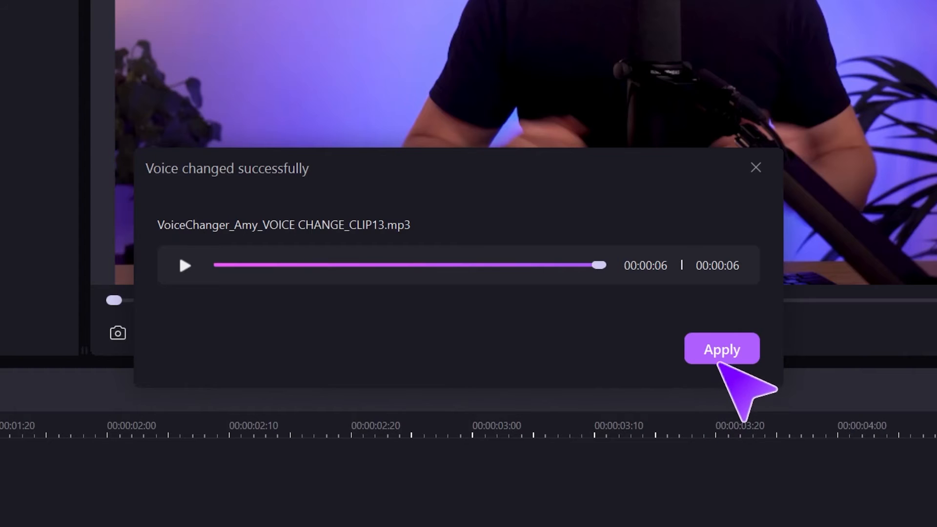
{"action": "left_click", "coordinate": [721, 349]}
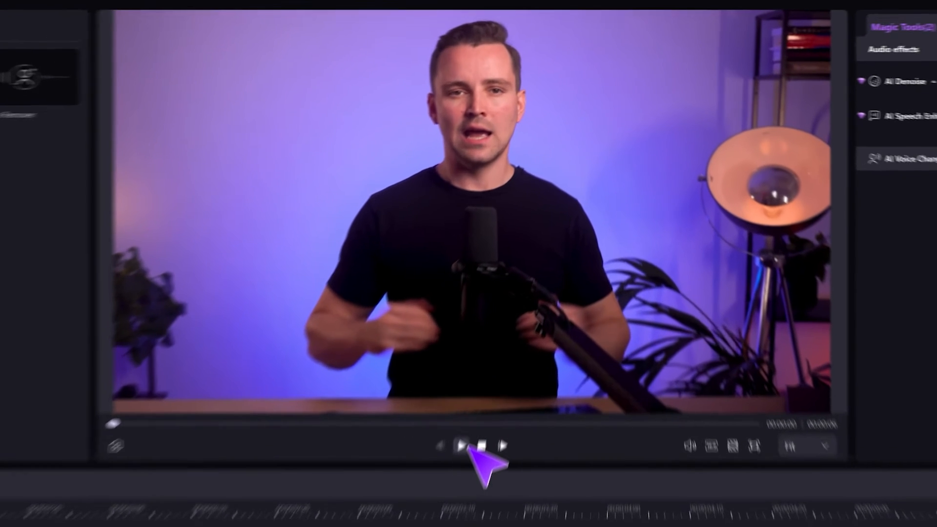
{"action": "left_click", "coordinate": [472, 447]}
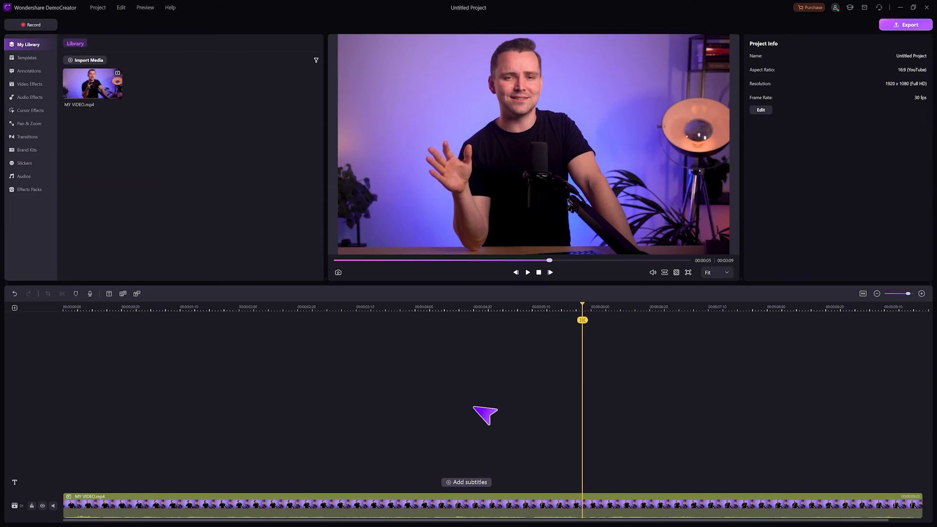
Enable AI Beauty Filter on MY VIDEO with the Firm preset and tweak a face-shaping slider.
{"action": "left_click", "coordinate": [29, 84]}
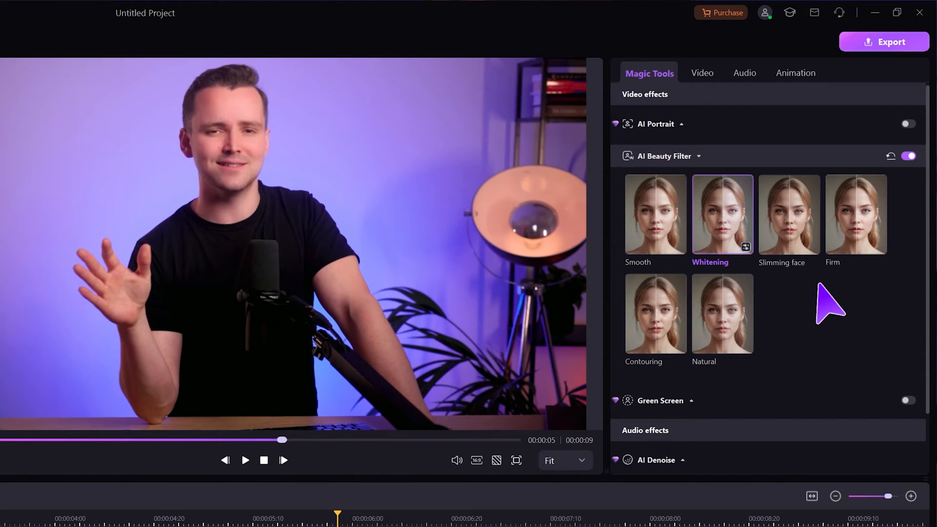
{"action": "mouse_move", "coordinate": [765, 266]}
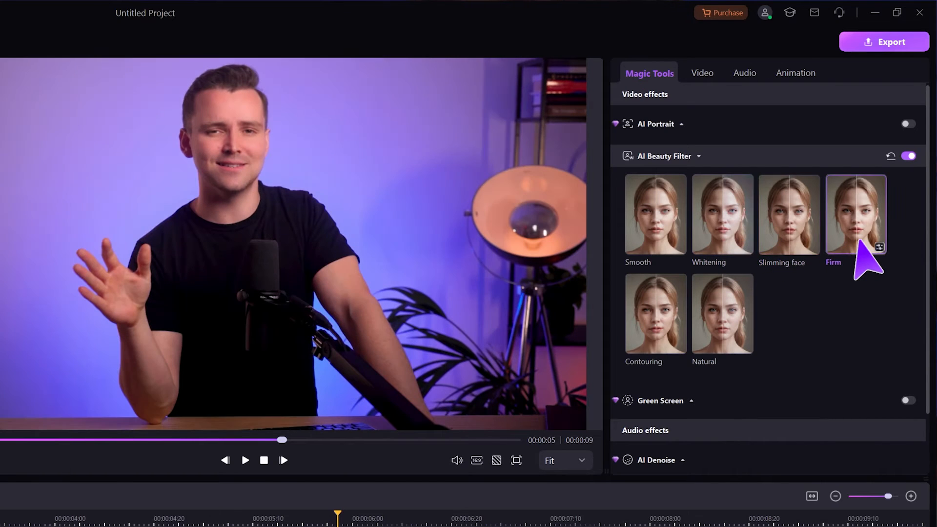
{"action": "left_click", "coordinate": [722, 314]}
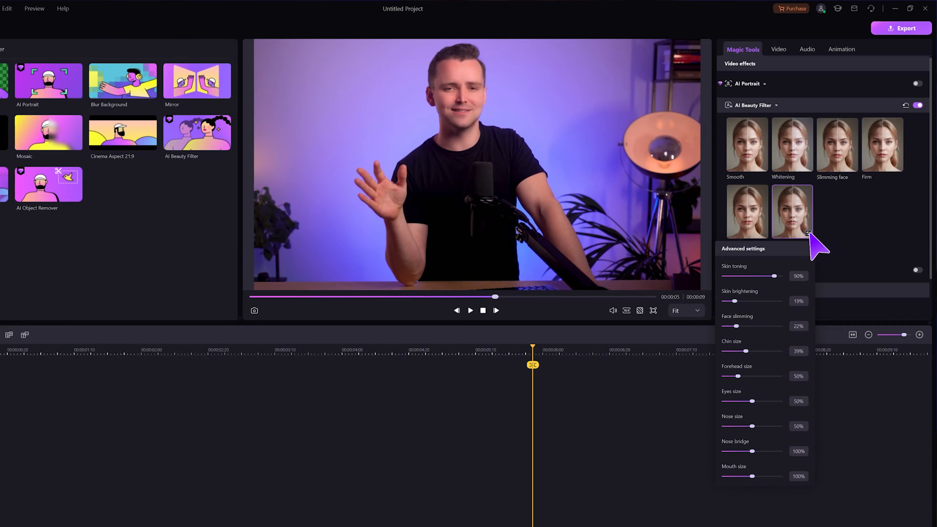
{"action": "left_click_drag", "start_coordinate": [781, 275], "coordinate": [723, 275]}
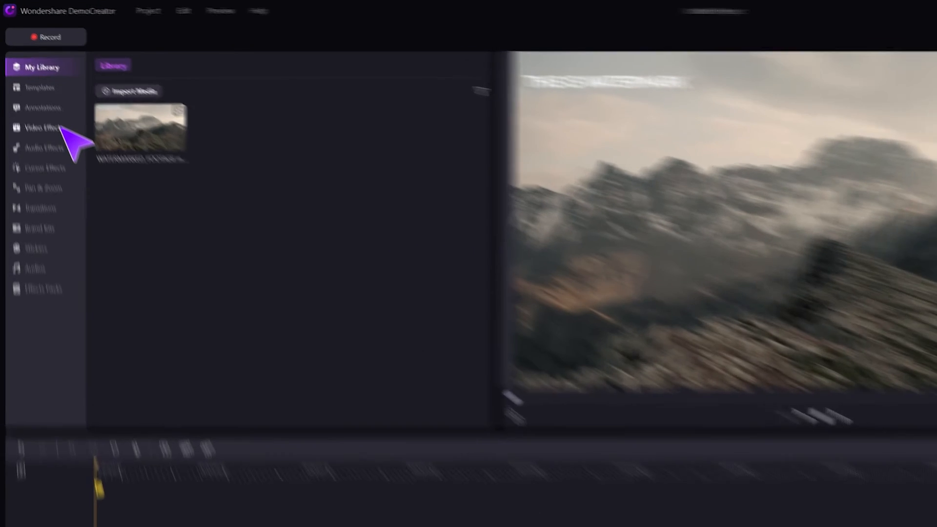
Apply AI Object Remover, box the THIS IS WATERMARK text and confirm its removal.
{"action": "left_click", "coordinate": [43, 134]}
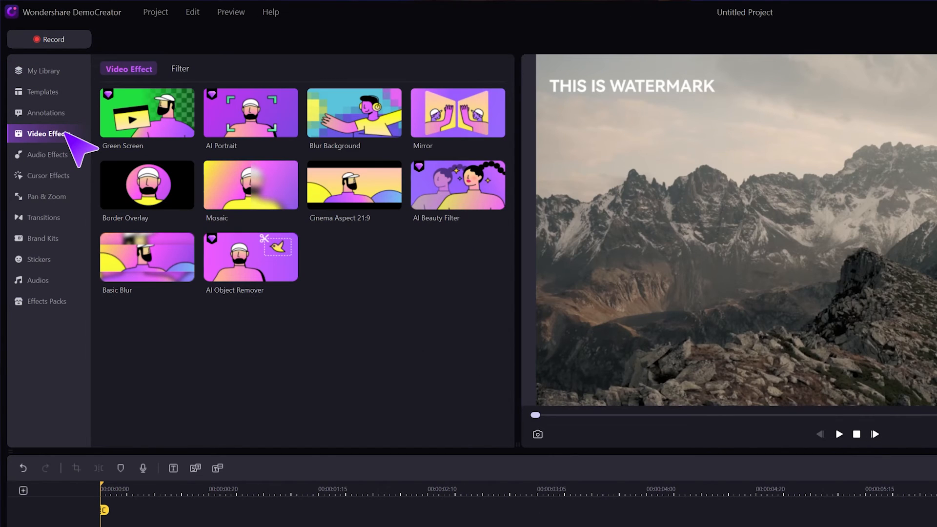
{"action": "scroll", "scroll_direction": "down", "scroll_amount": 3}
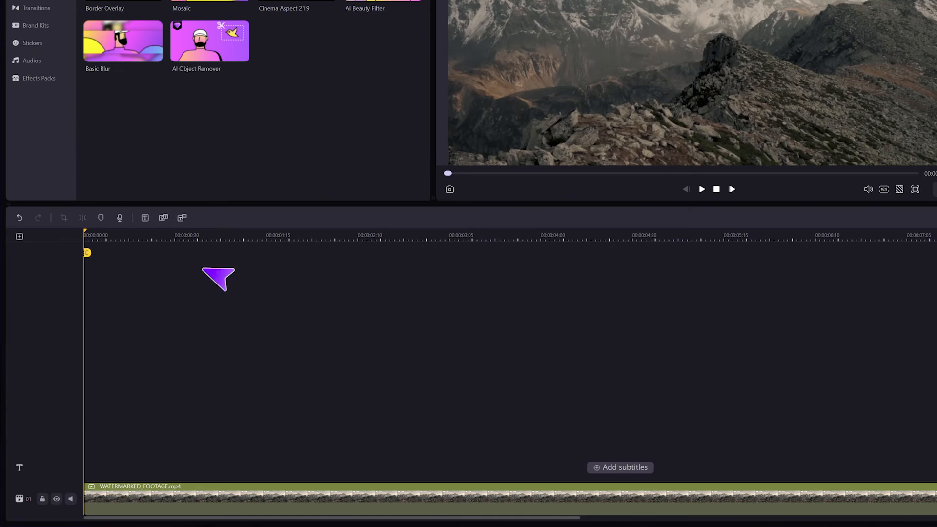
{"action": "left_click", "coordinate": [210, 41]}
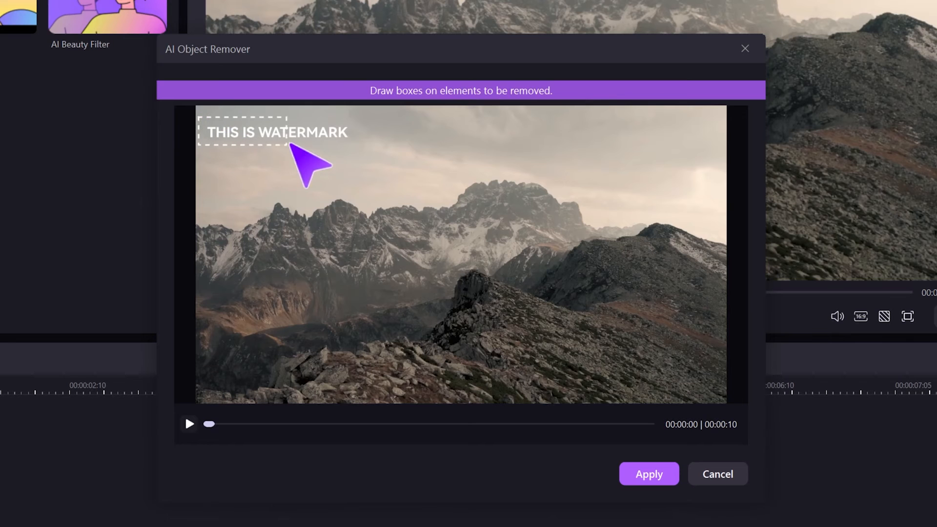
{"action": "left_click_drag", "start_coordinate": [203, 119], "coordinate": [353, 144]}
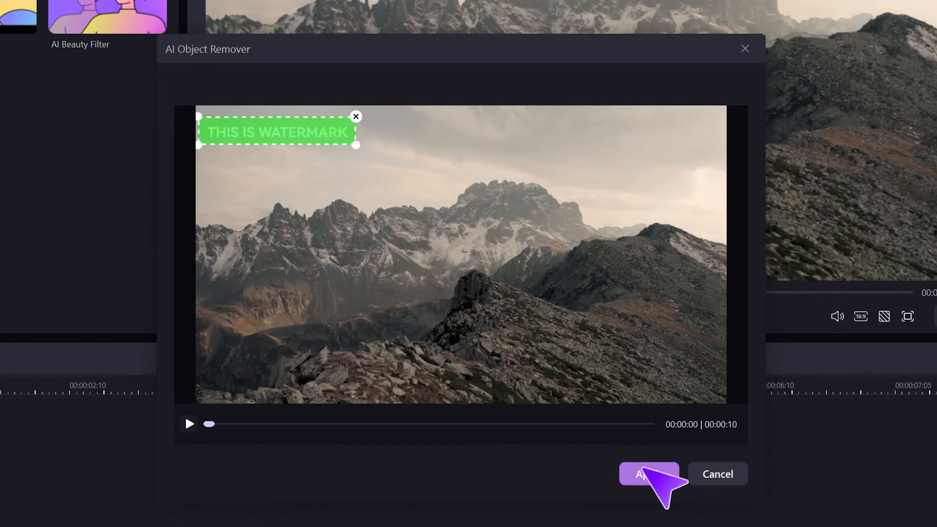
{"action": "left_click", "coordinate": [647, 474]}
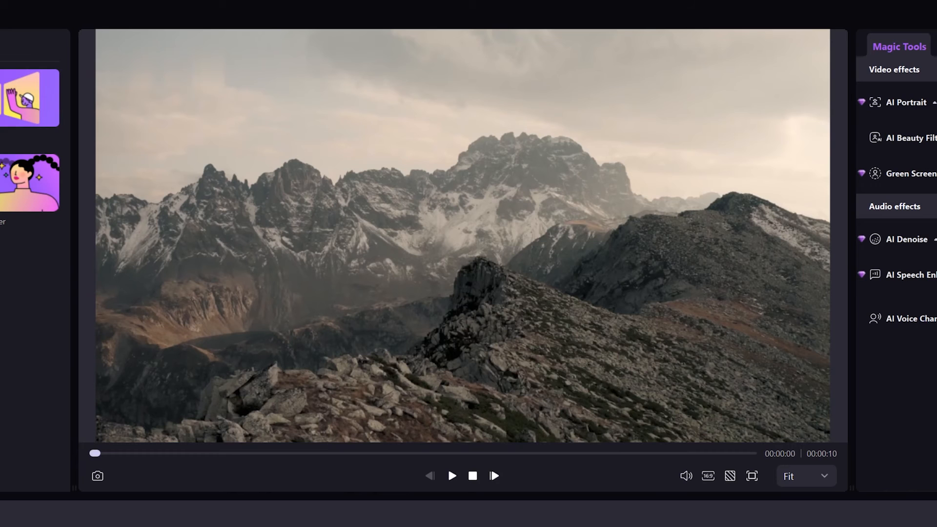
{"action": "left_click", "coordinate": [44, 91]}
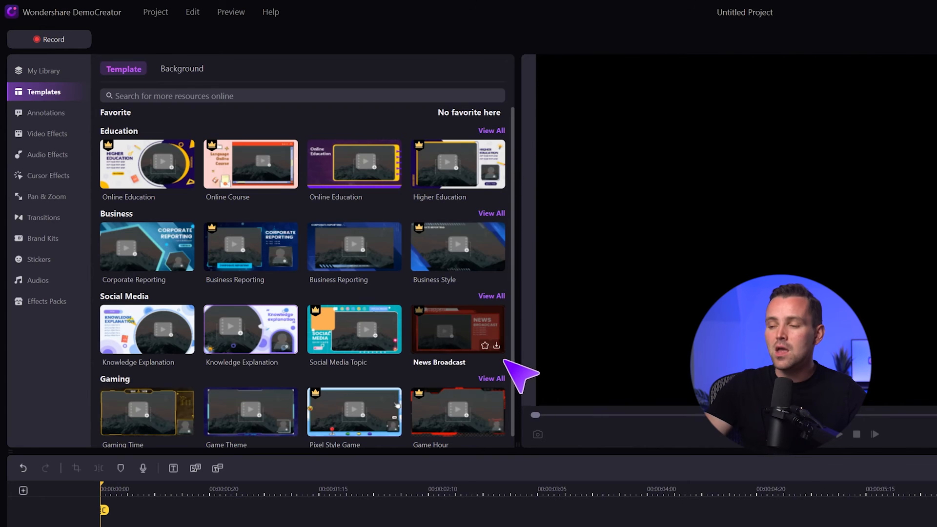
{"action": "mouse_move", "coordinate": [510, 332]}
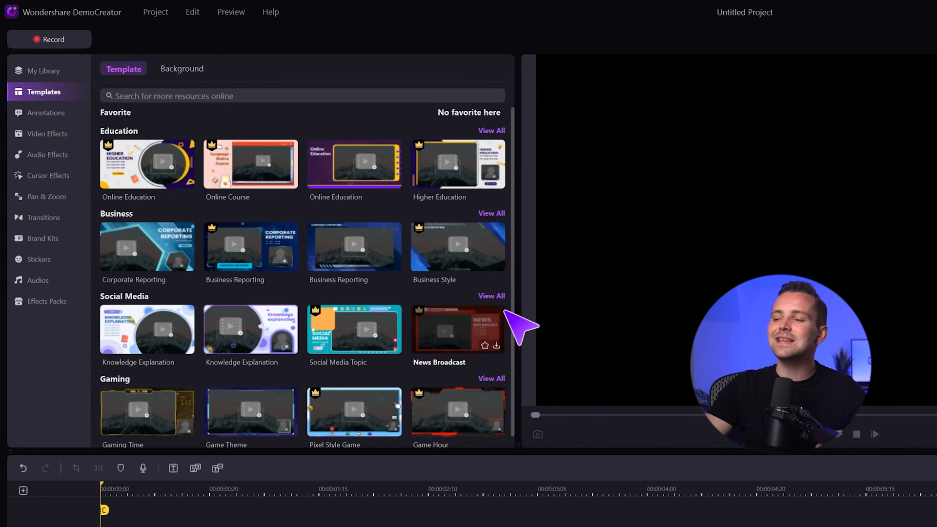
View all Social Media templates and open the Knowledge Explanation template for editing.
{"action": "left_click", "coordinate": [491, 295]}
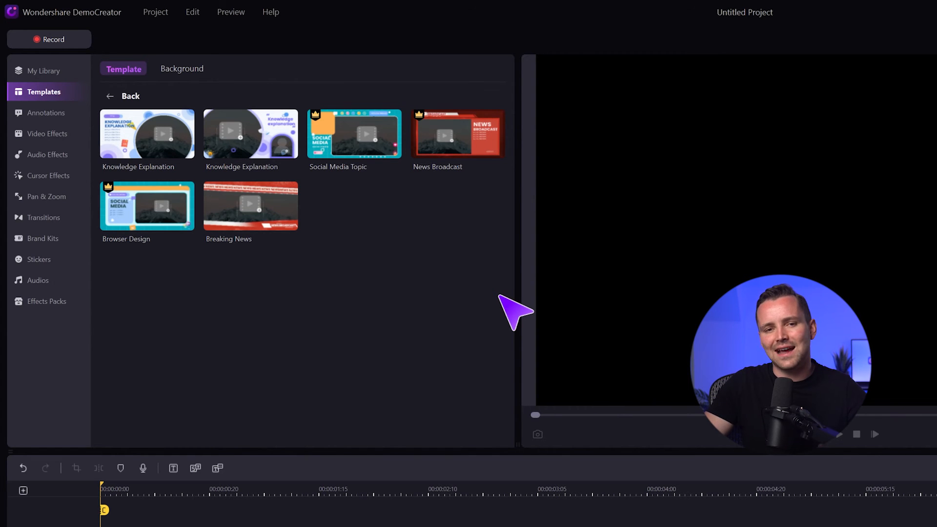
{"action": "mouse_move", "coordinate": [272, 143]}
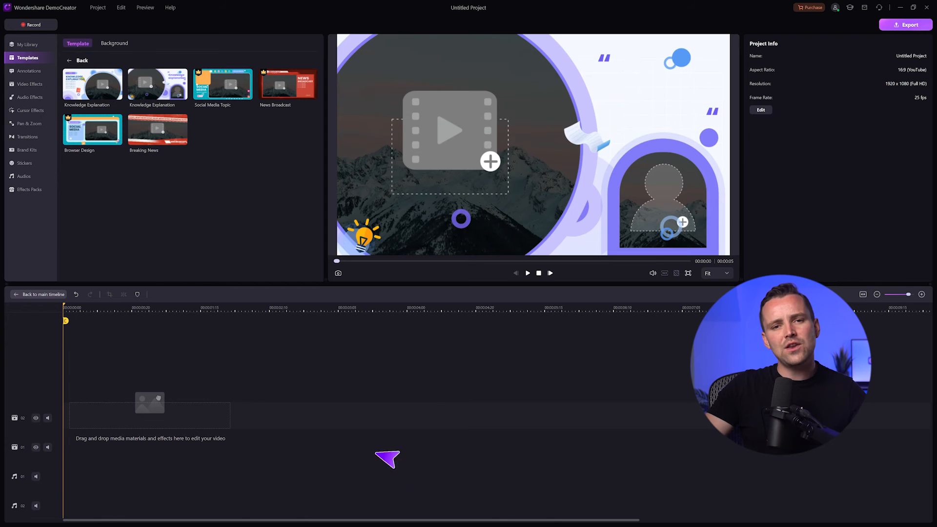
{"action": "left_click", "coordinate": [26, 44]}
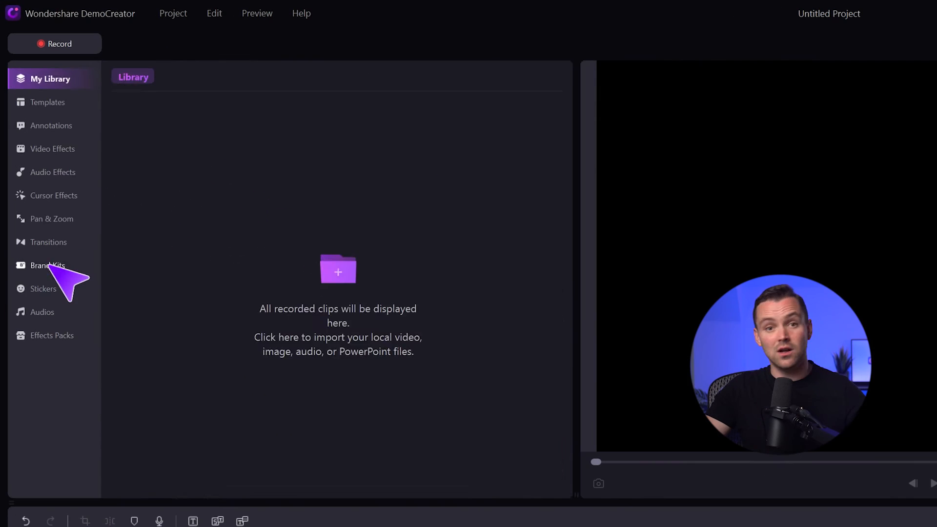
Browse the brand kit Opener and End Credit designs and add the Chalkboard Opener.
{"action": "left_click", "coordinate": [49, 265]}
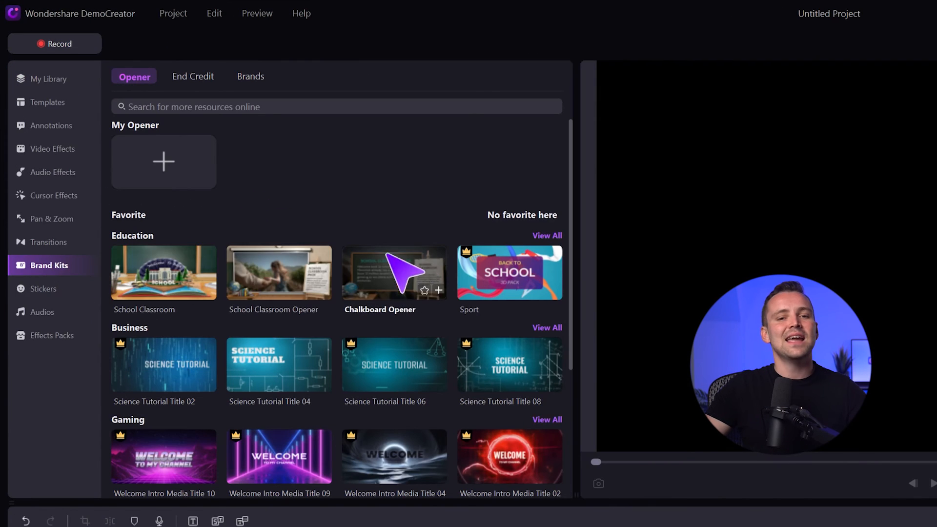
{"action": "scroll", "scroll_direction": "down", "scroll_amount": 3}
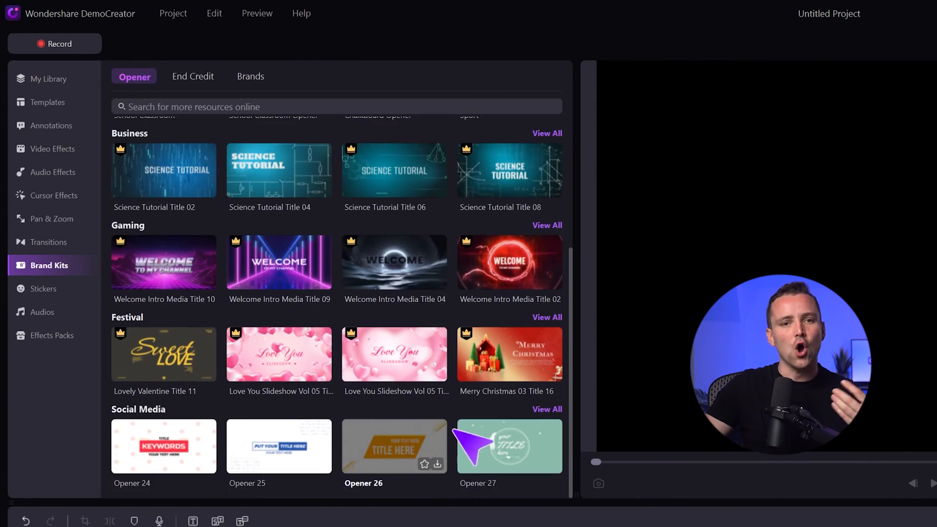
{"action": "left_click", "coordinate": [192, 76]}
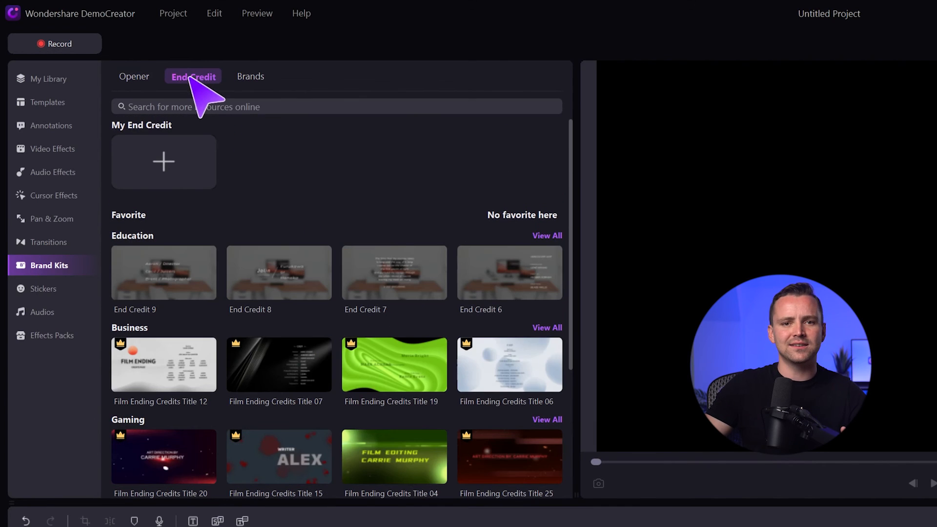
{"action": "scroll", "scroll_direction": "down", "scroll_amount": 3}
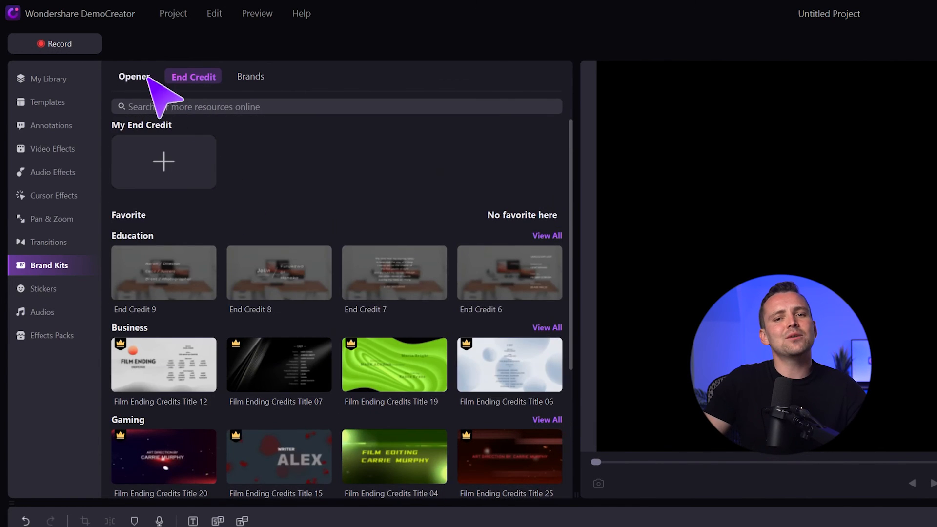
{"action": "left_click", "coordinate": [134, 76]}
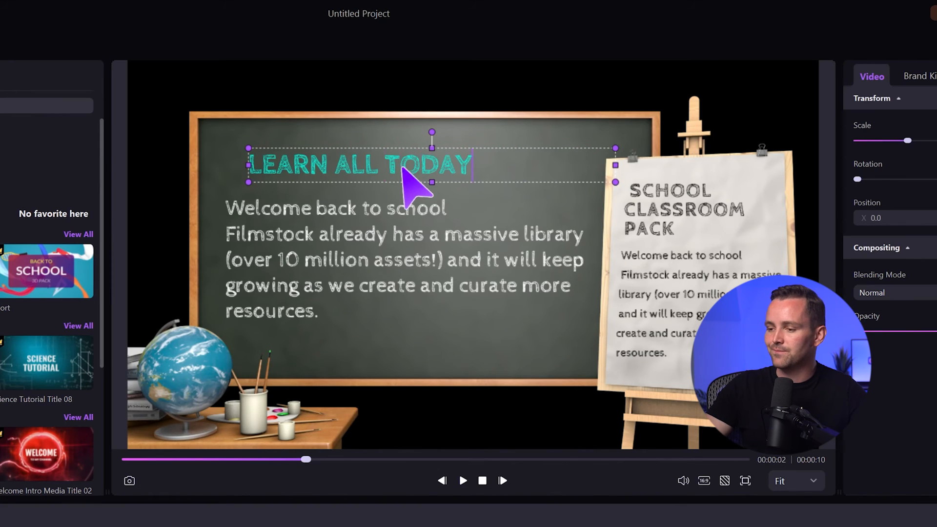
Replace the chalkboard body text with Facebook and Twitter 'learnalltoday' handles.
{"action": "type", "text": "FACEBOOK: Learn All Today"}
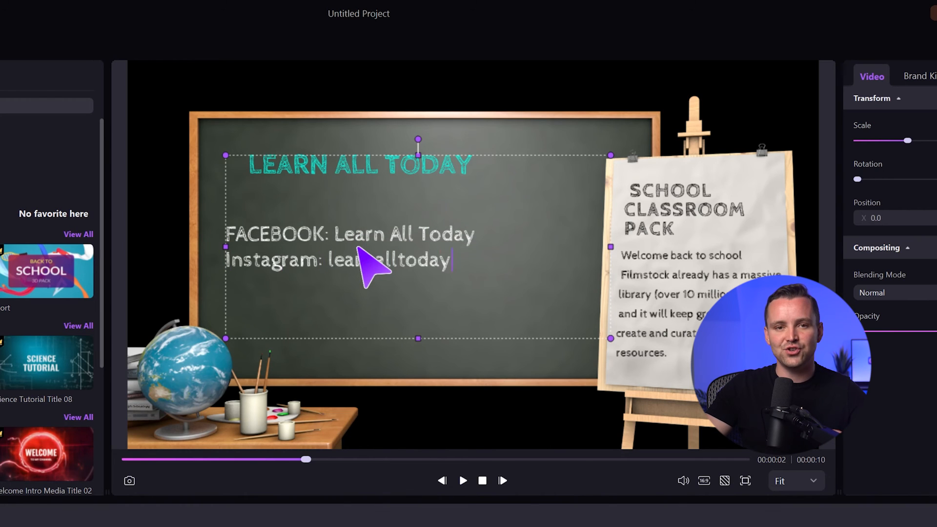
{"action": "type", "text": "Twitter: learnalltoday"}
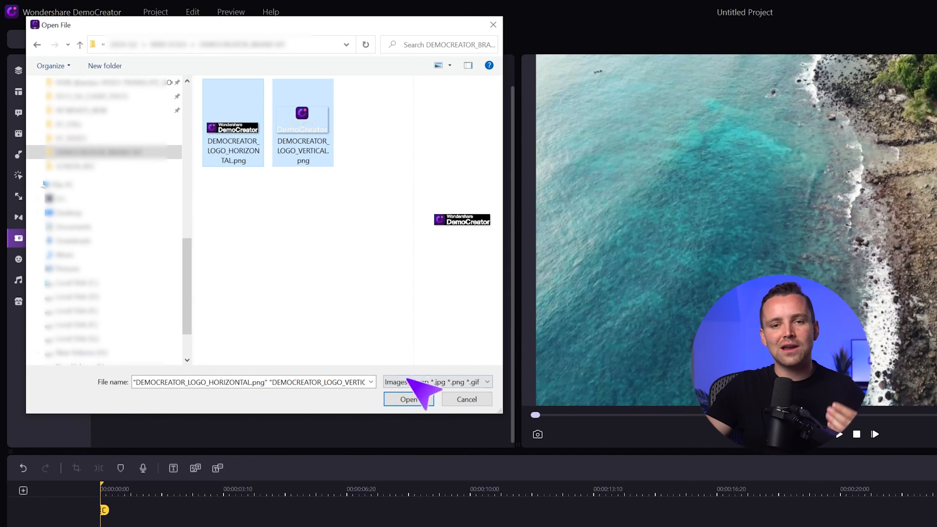
Import the horizontal and vertical DemoCreator logo PNGs into My Brands.
{"action": "left_click", "coordinate": [408, 399]}
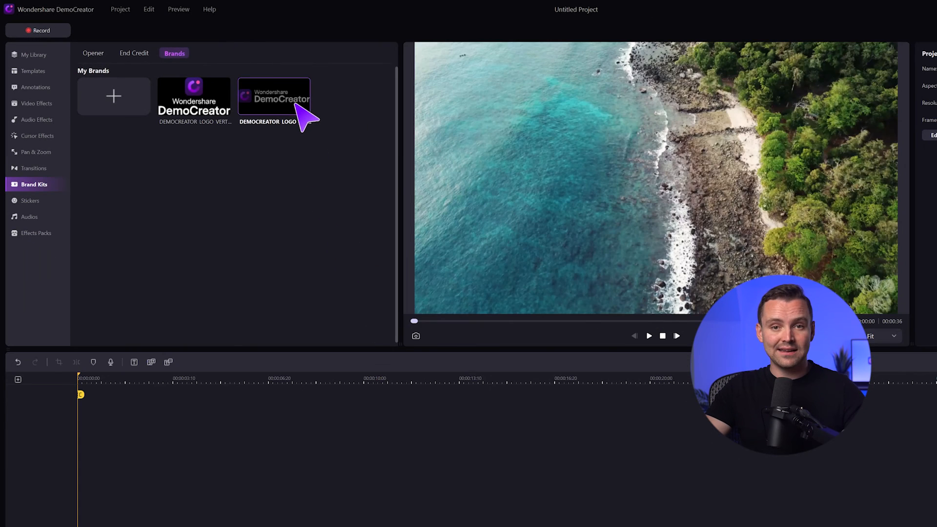